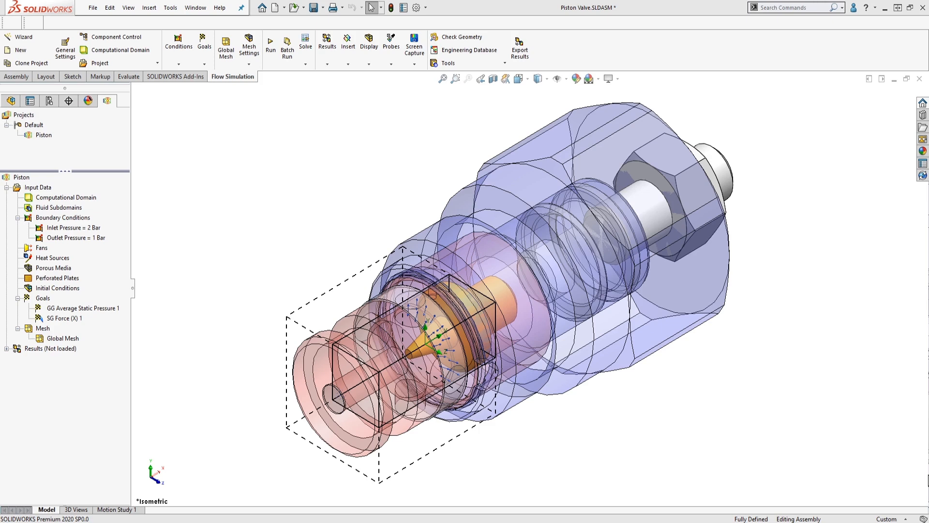
{"action": "mouse_move", "coordinate": [584, 499]}
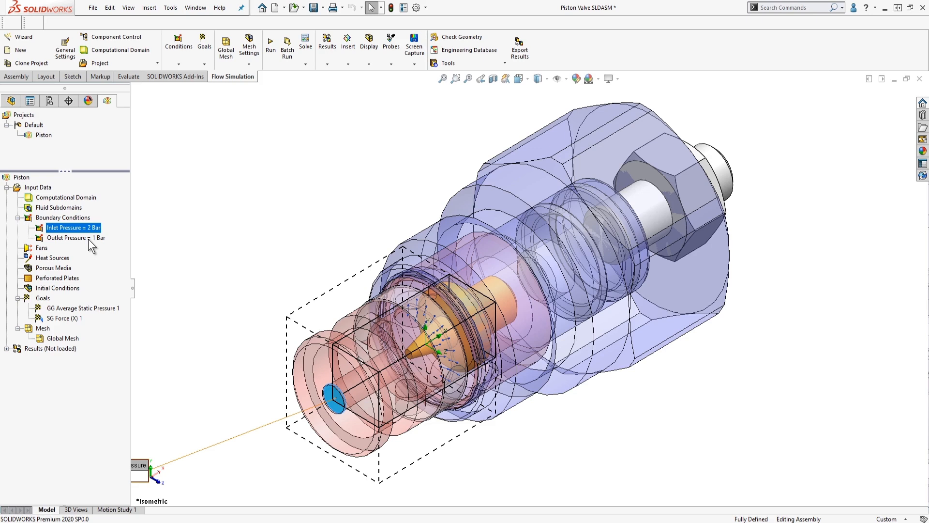
Preview the outlet pressure and computational domain, then create a new parametric study
{"action": "left_click", "coordinate": [74, 238]}
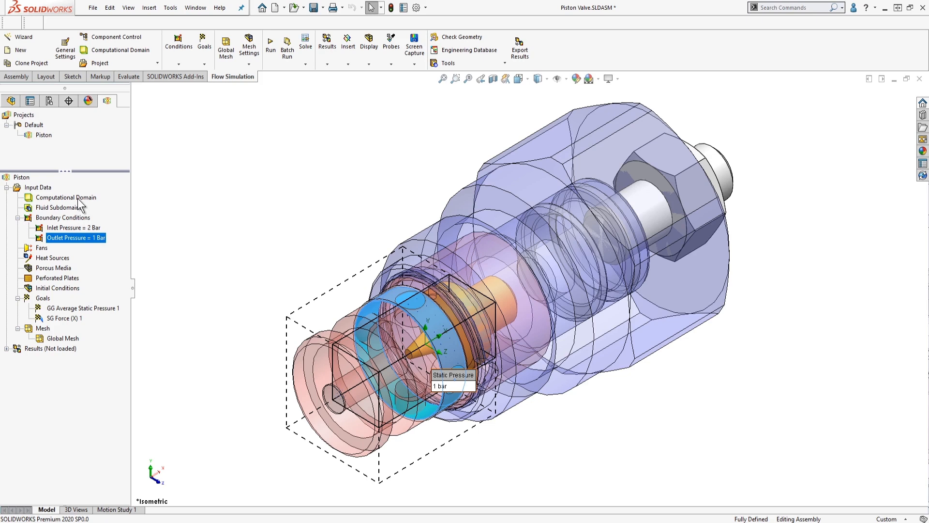
{"action": "left_click", "coordinate": [66, 197]}
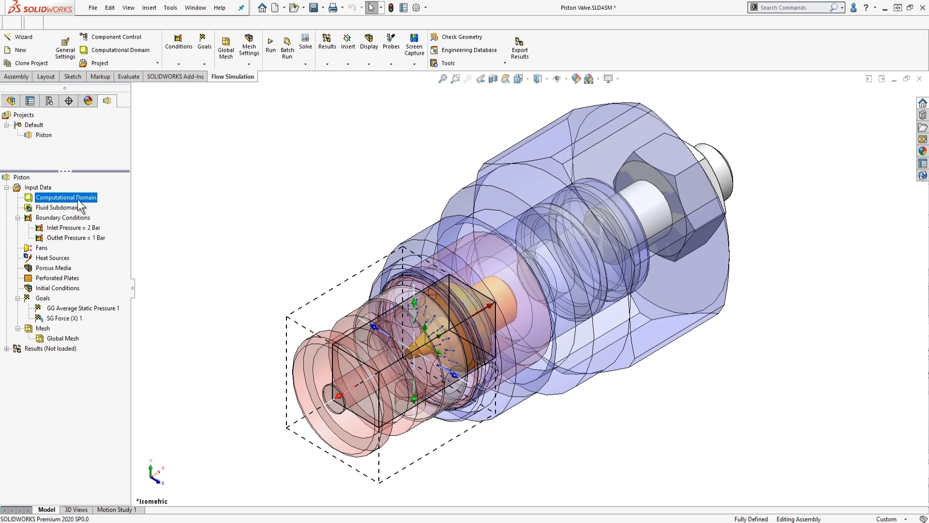
{"action": "mouse_move", "coordinate": [80, 208]}
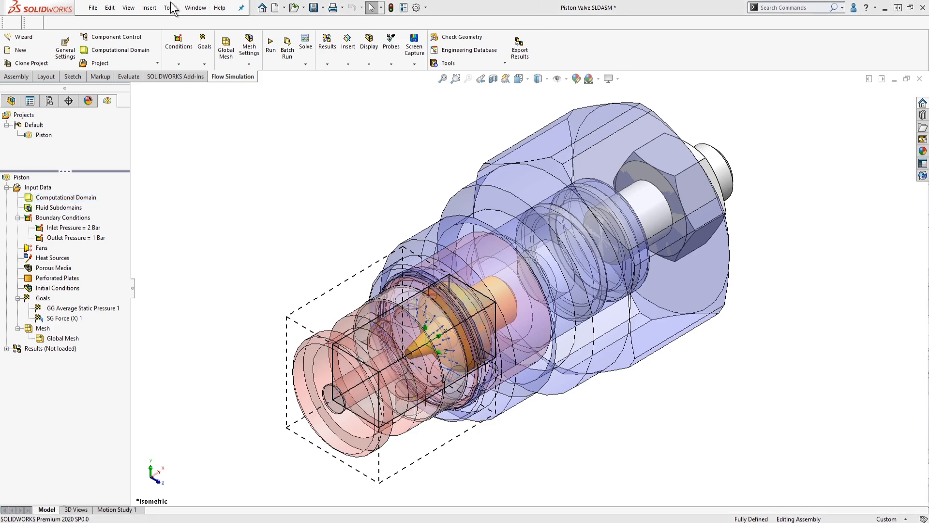
{"action": "left_click", "coordinate": [170, 7]}
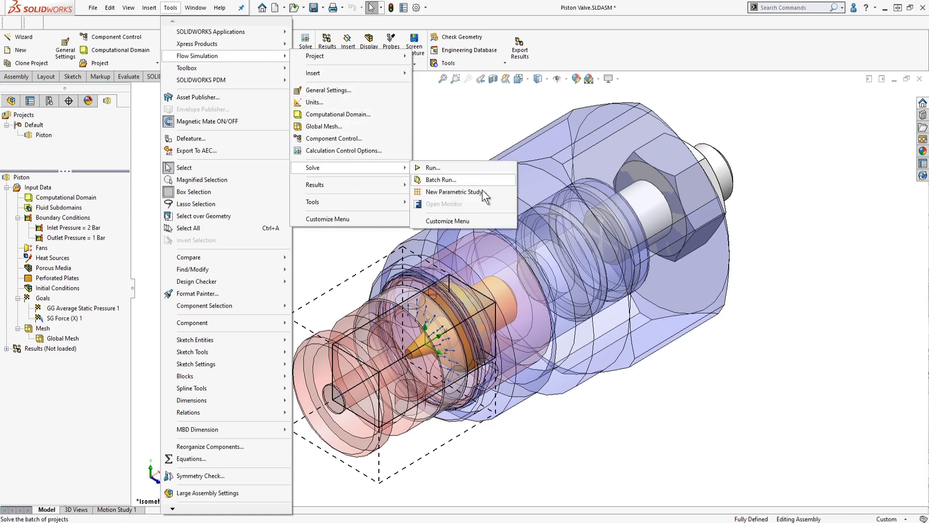
{"action": "left_click", "coordinate": [454, 191]}
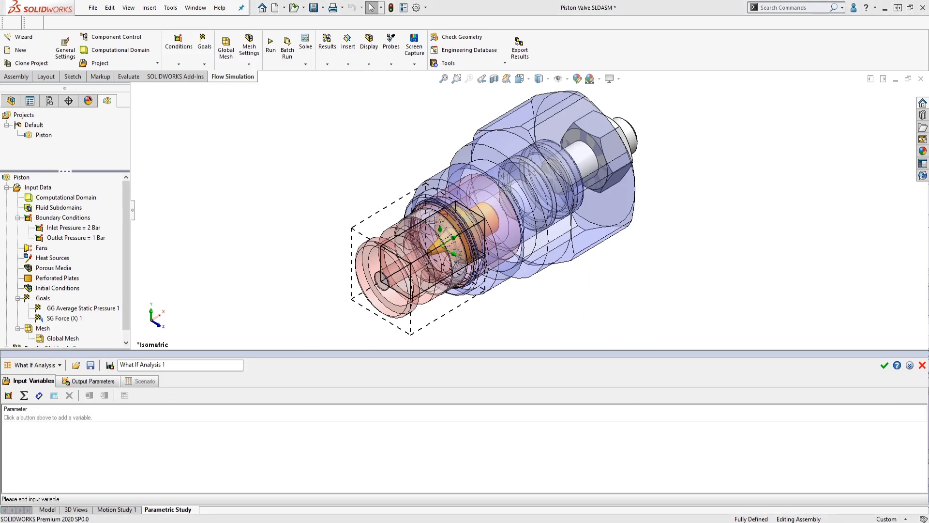
Switch the study type to Goal Optimization and begin adding an input parameter
{"action": "left_click", "coordinate": [58, 364]}
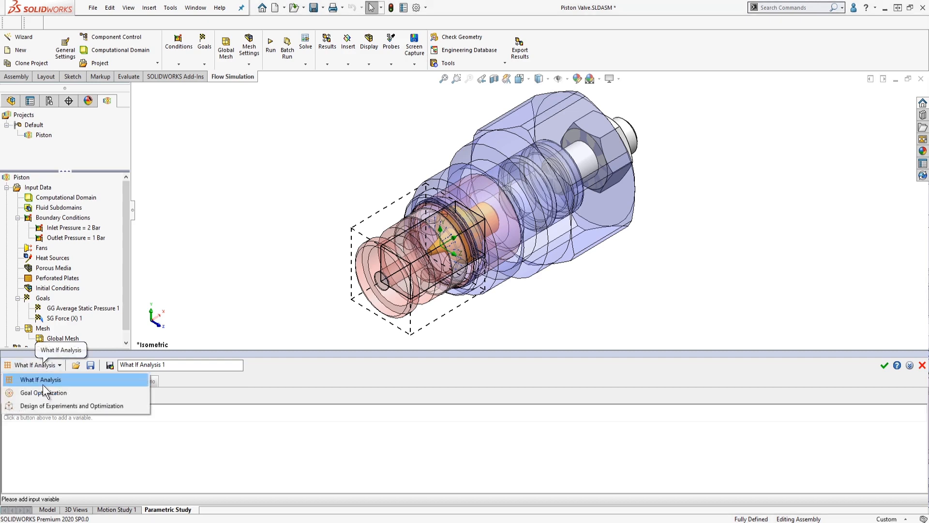
{"action": "left_click", "coordinate": [43, 392]}
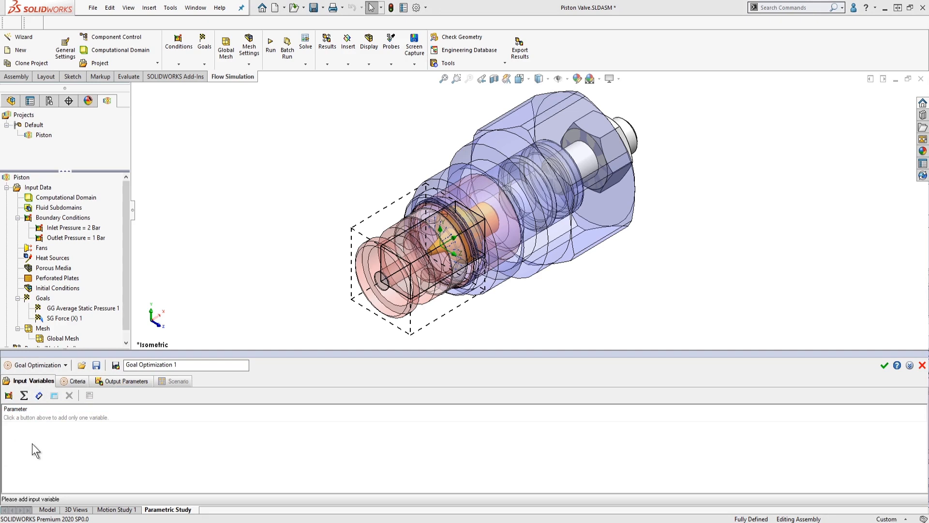
{"action": "left_click", "coordinate": [38, 396]}
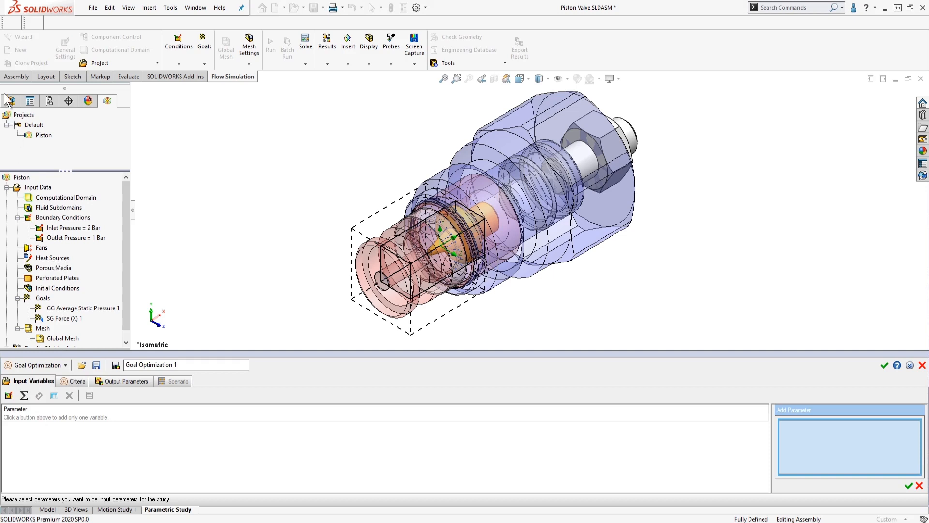
Use the Piston X mate distance as the input variable with a range minimum of 0.003 m
{"action": "left_click", "coordinate": [11, 100]}
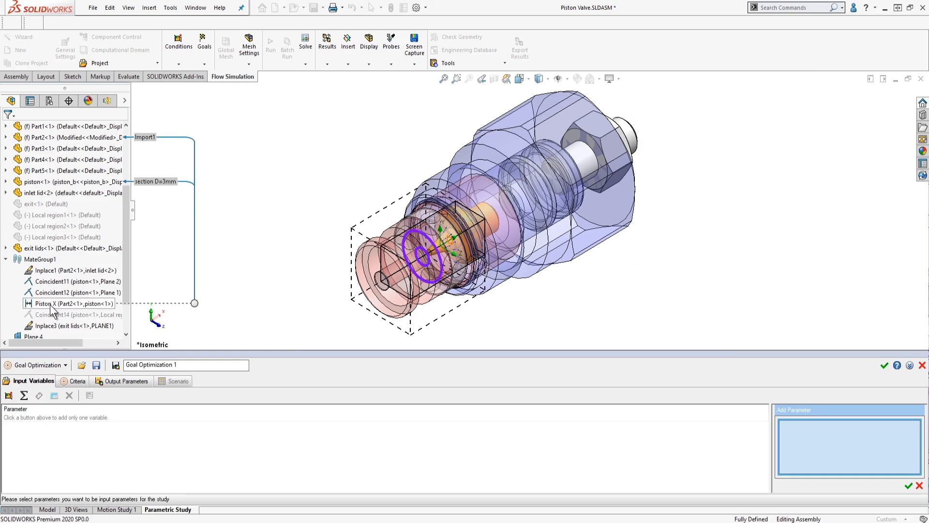
{"action": "left_click", "coordinate": [74, 304]}
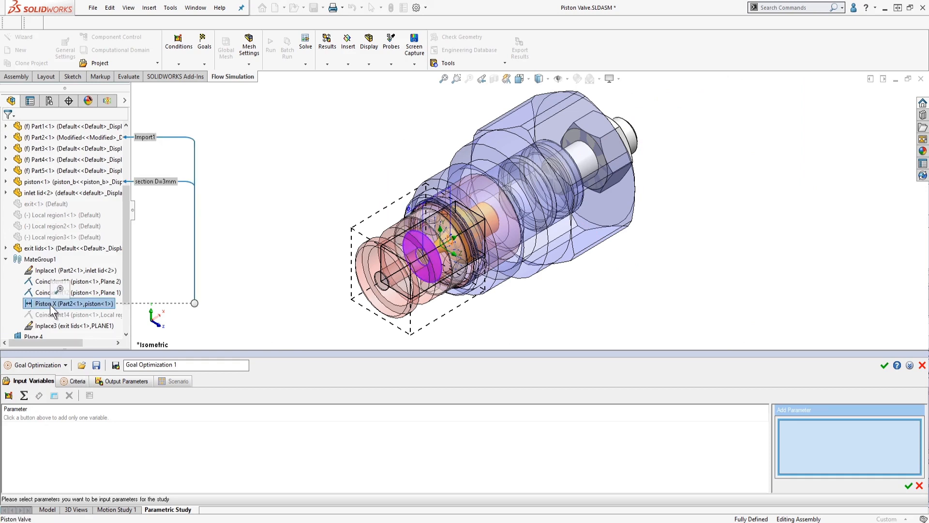
{"action": "left_click", "coordinate": [75, 304]}
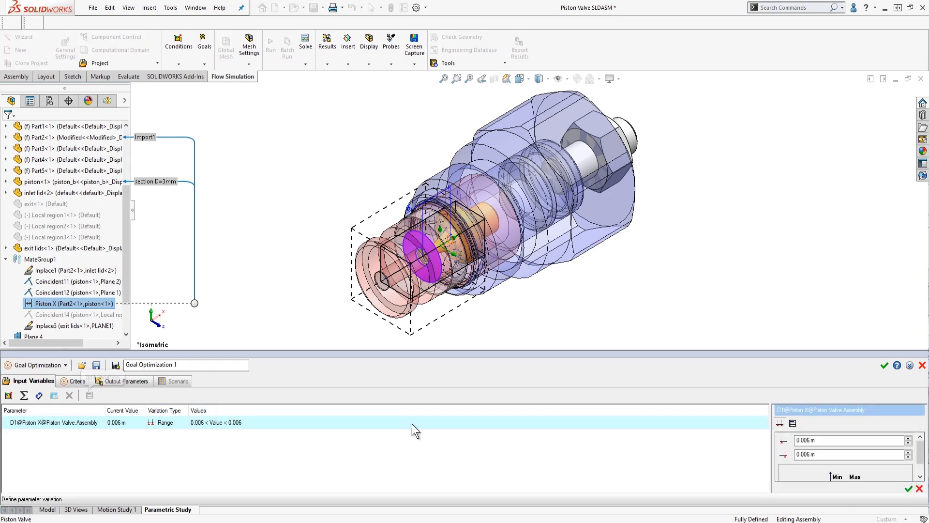
{"action": "mouse_move", "coordinate": [628, 447]}
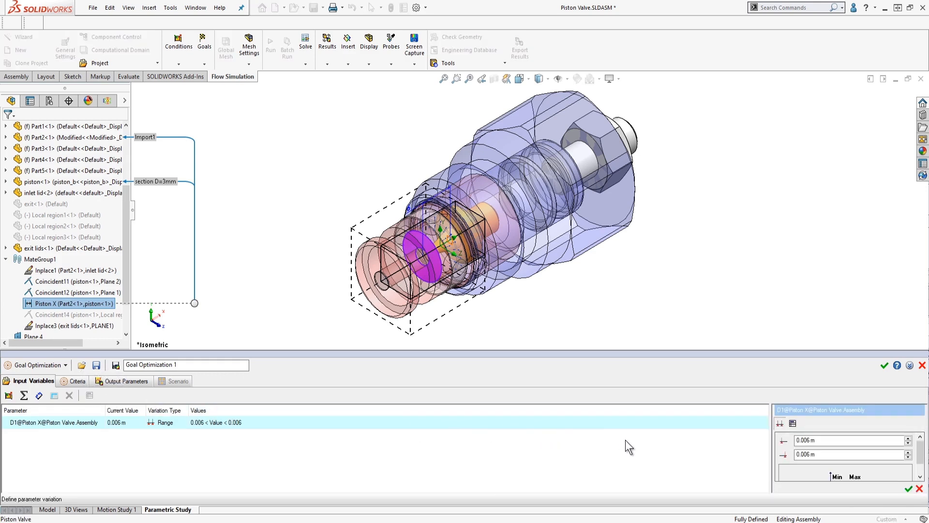
{"action": "left_click", "coordinate": [849, 440]}
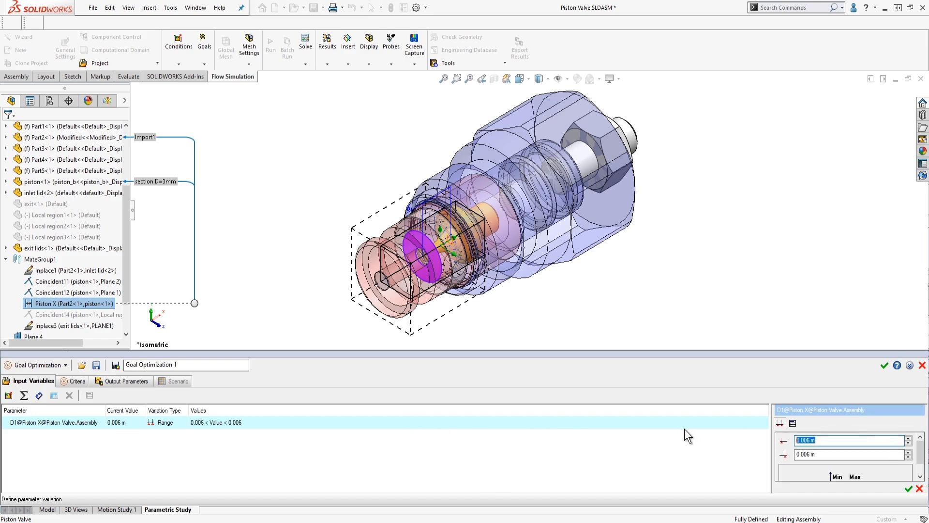
{"action": "type", "text": ".003"}
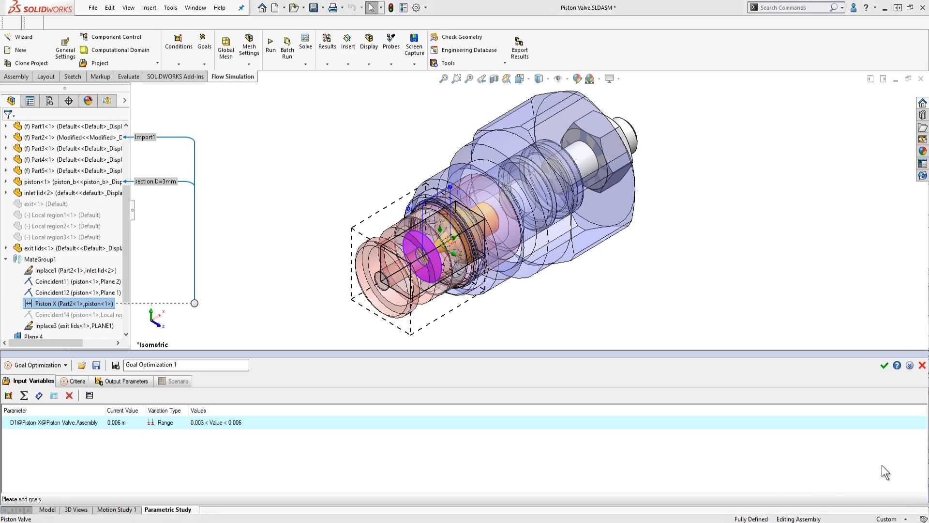
{"action": "mouse_move", "coordinate": [471, 469]}
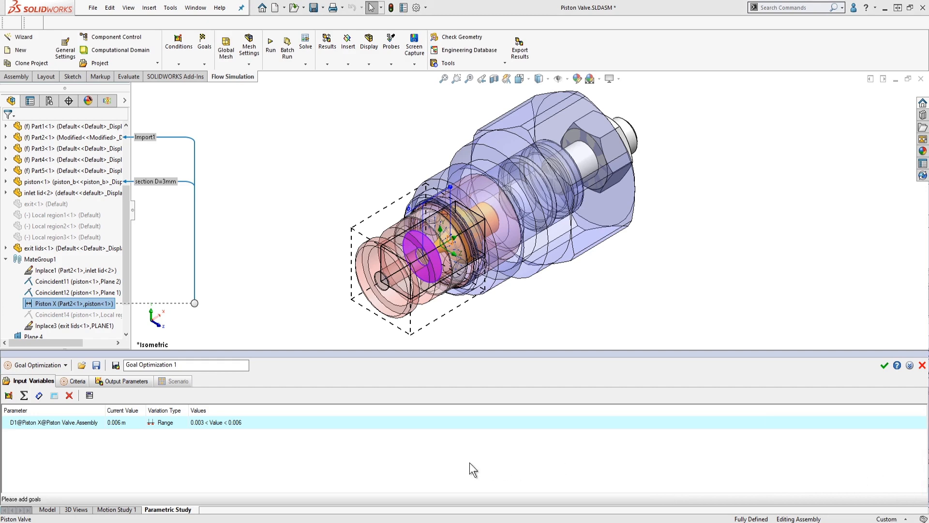
Add the SG Force (X) 1 goal as the optimization criterion
{"action": "left_click", "coordinate": [76, 380]}
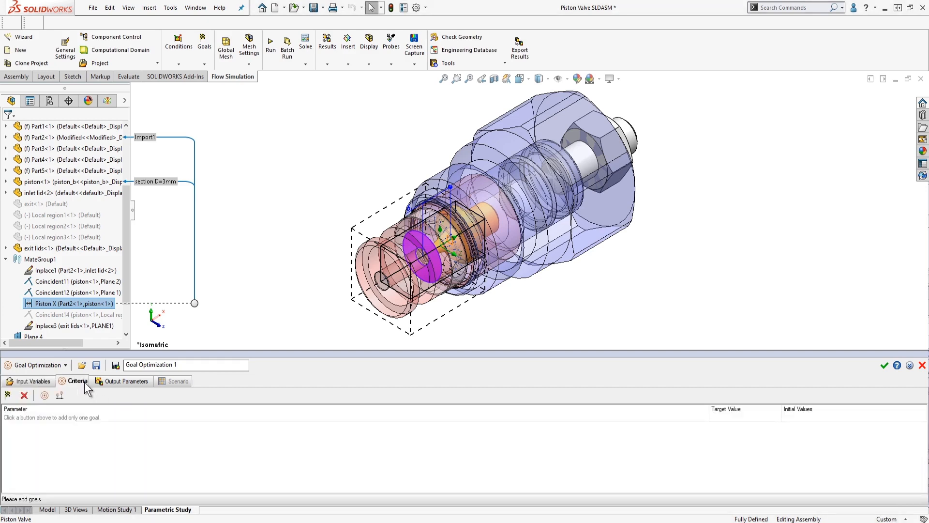
{"action": "left_click", "coordinate": [8, 395]}
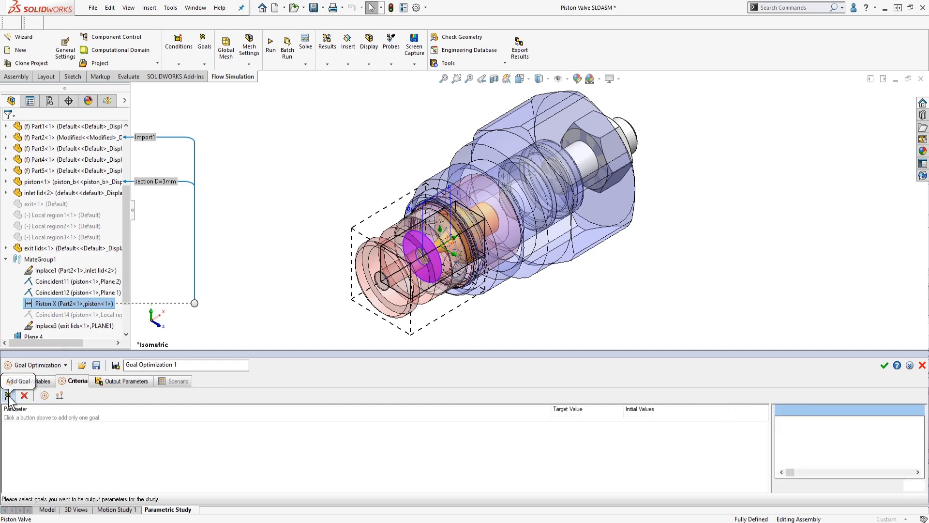
{"action": "left_click", "coordinate": [9, 395]}
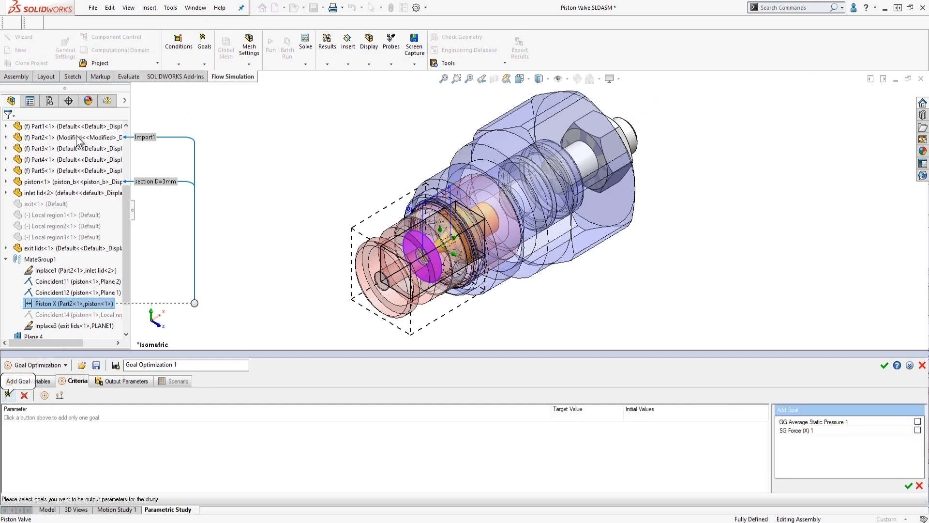
{"action": "left_click", "coordinate": [107, 100]}
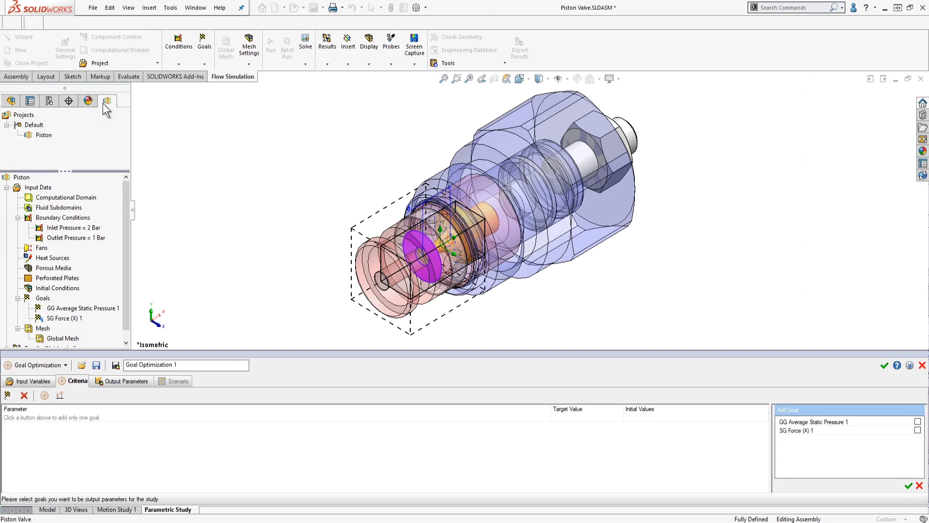
{"action": "mouse_move", "coordinate": [72, 216]}
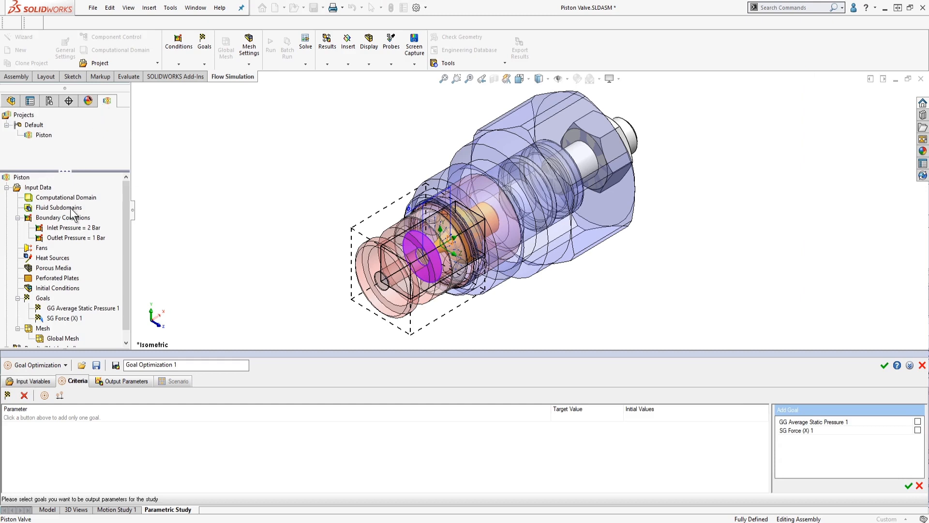
{"action": "left_click", "coordinate": [64, 308]}
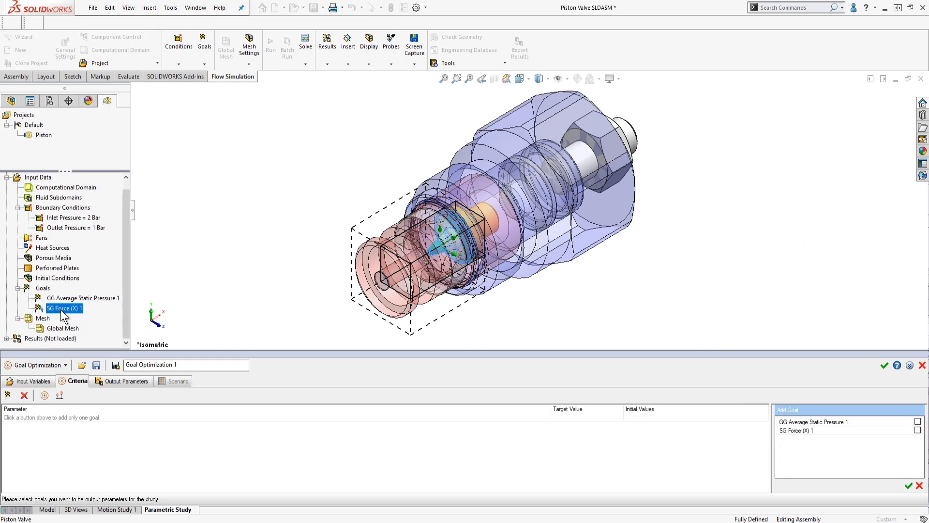
{"action": "left_click", "coordinate": [919, 431]}
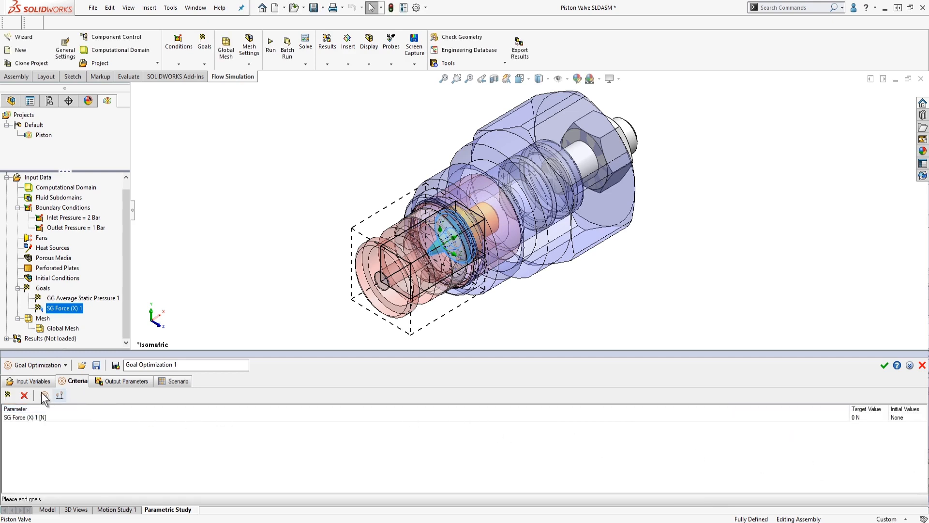
Set the SG Force (X) 1 target value to 1.5 N with the second field at 3 and confirm
{"action": "left_click", "coordinate": [44, 395]}
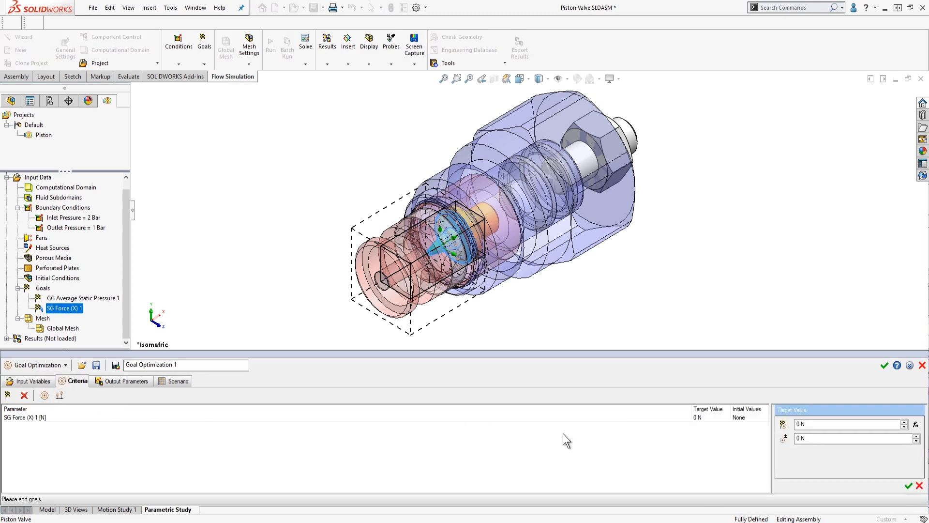
{"action": "left_click", "coordinate": [848, 424]}
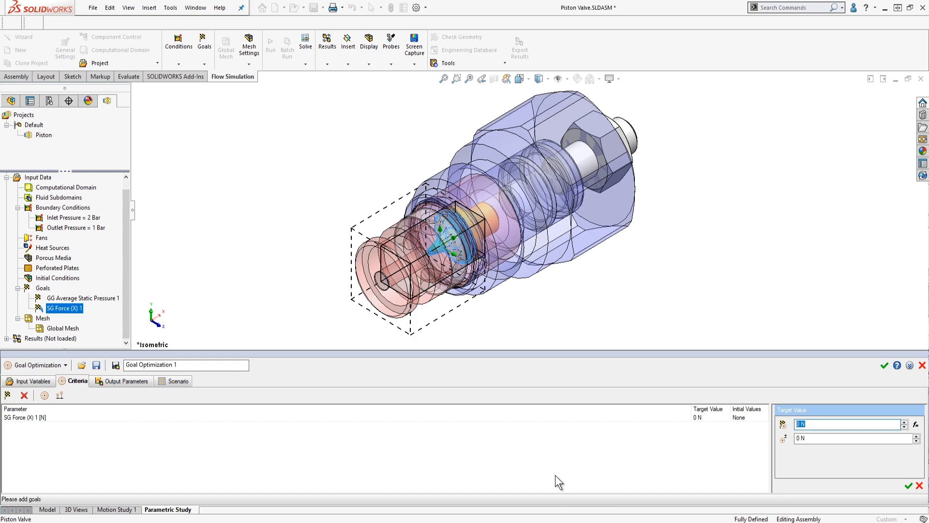
{"action": "type", "text": "1.5"}
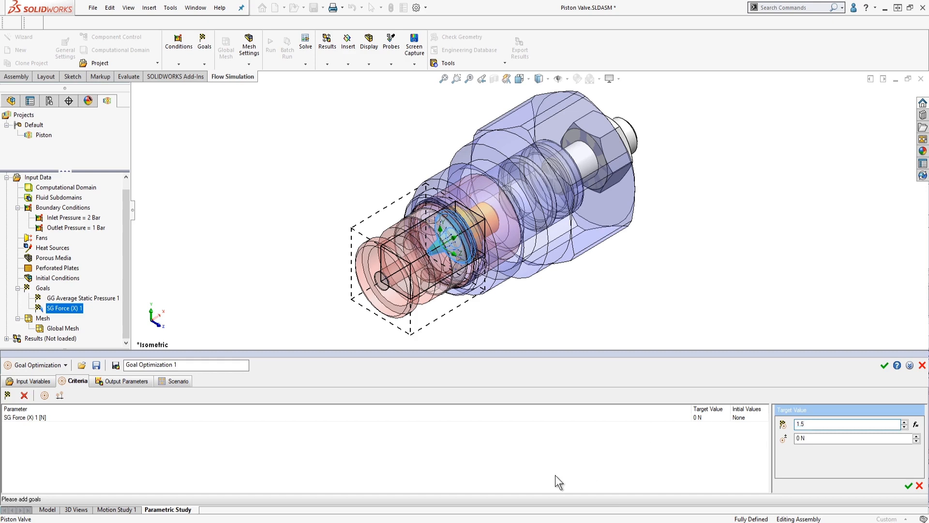
{"action": "left_click", "coordinate": [853, 439]}
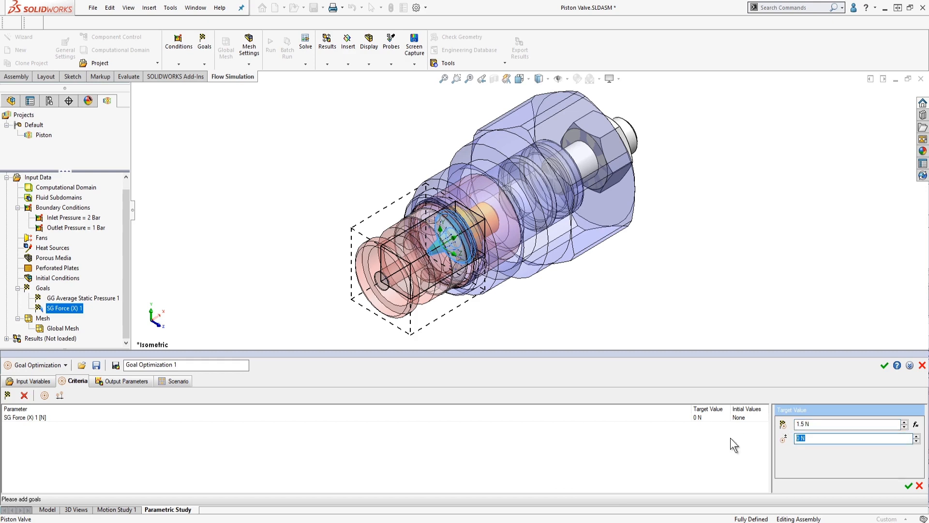
{"action": "type", "text": "3"}
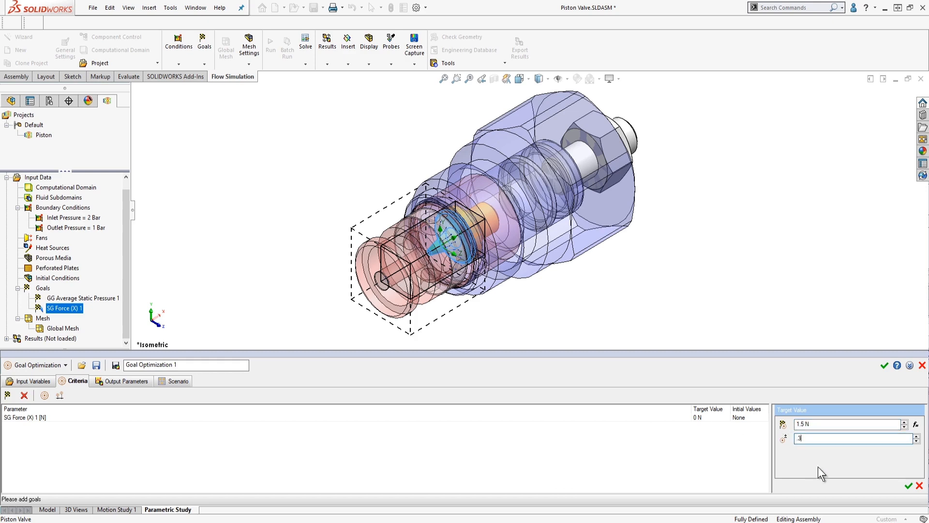
{"action": "left_click", "coordinate": [906, 486]}
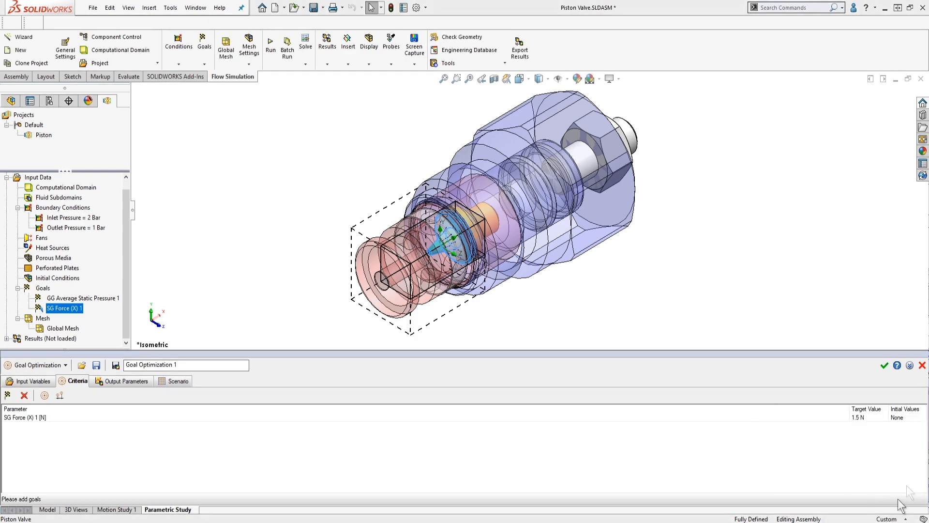
{"action": "mouse_move", "coordinate": [721, 499]}
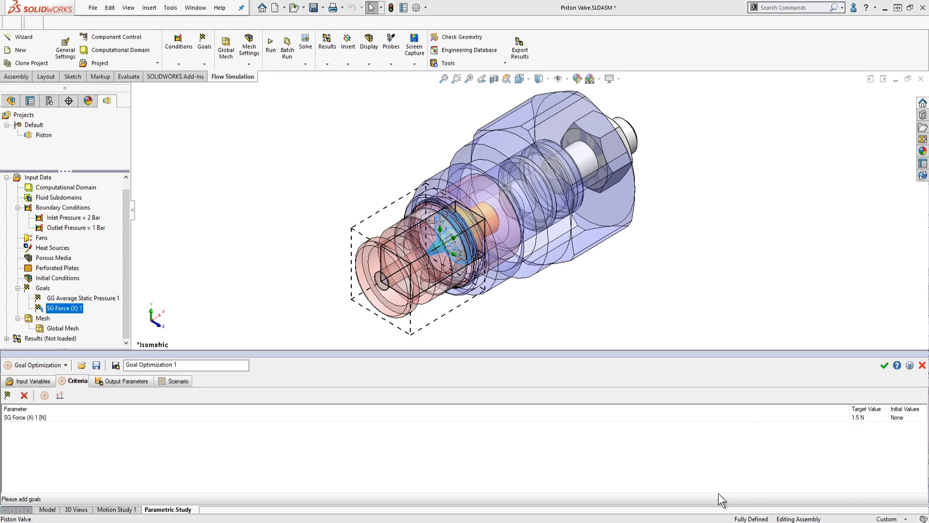
{"action": "mouse_move", "coordinate": [143, 385]}
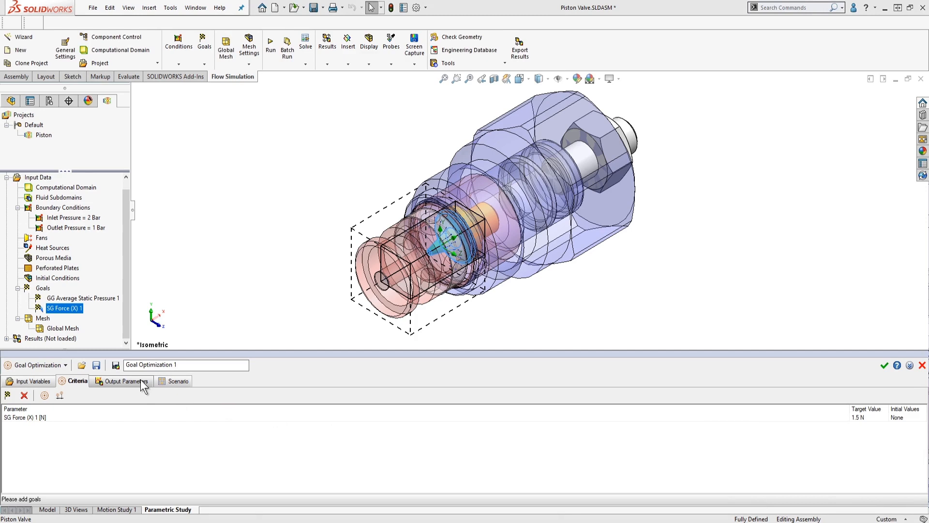
Add SG Force (X) 1 as the output parameter and bring up the run scenario
{"action": "left_click", "coordinate": [124, 381]}
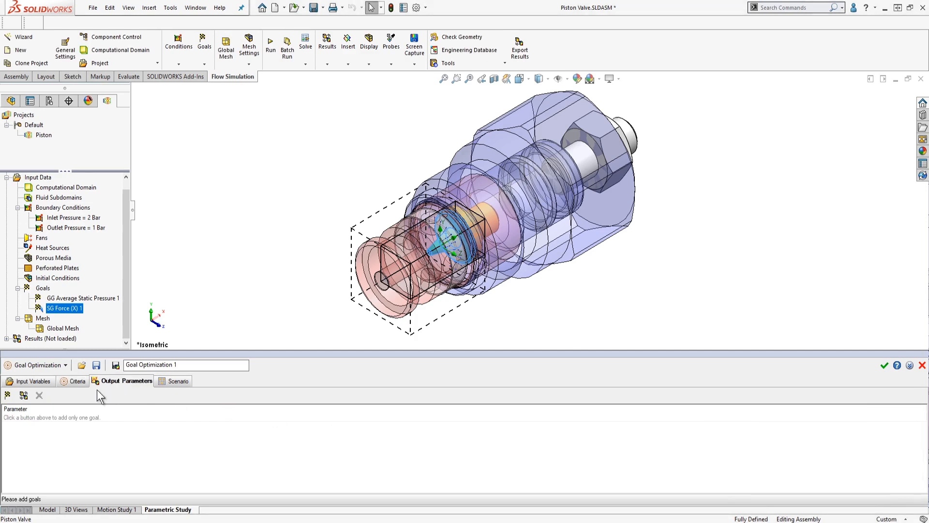
{"action": "left_click", "coordinate": [8, 395]}
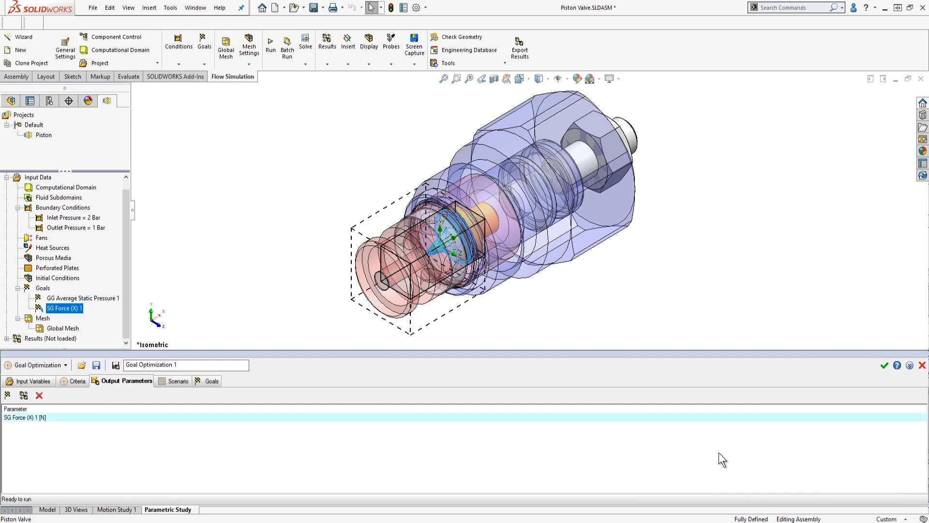
{"action": "mouse_move", "coordinate": [693, 446]}
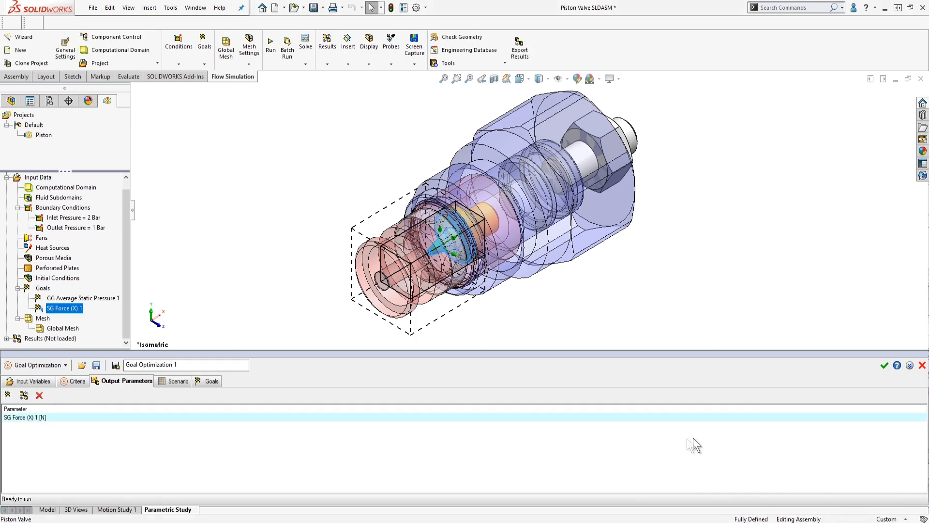
{"action": "mouse_move", "coordinate": [689, 444]}
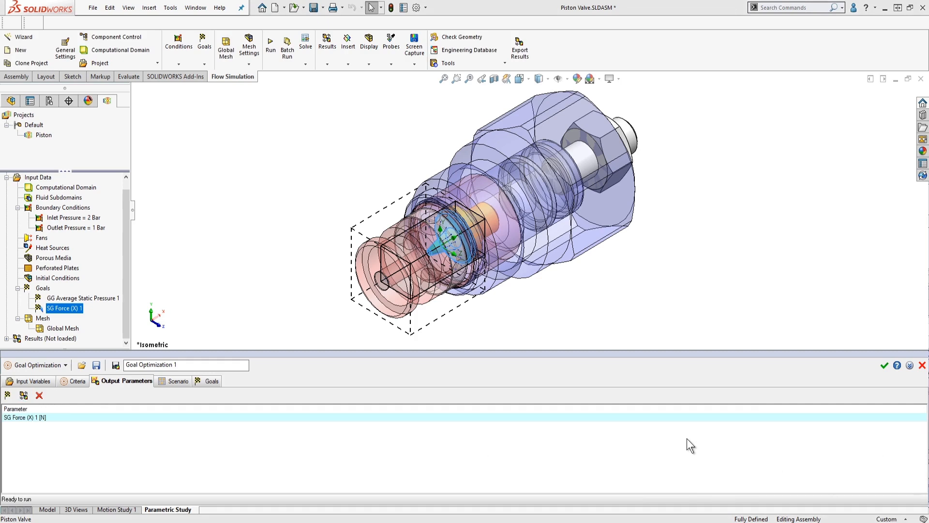
{"action": "mouse_move", "coordinate": [173, 386]}
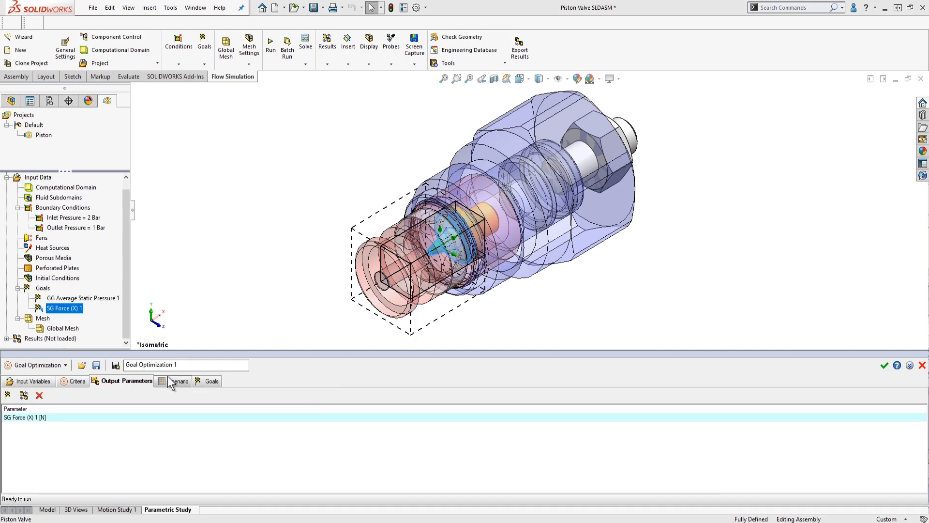
{"action": "left_click", "coordinate": [178, 380]}
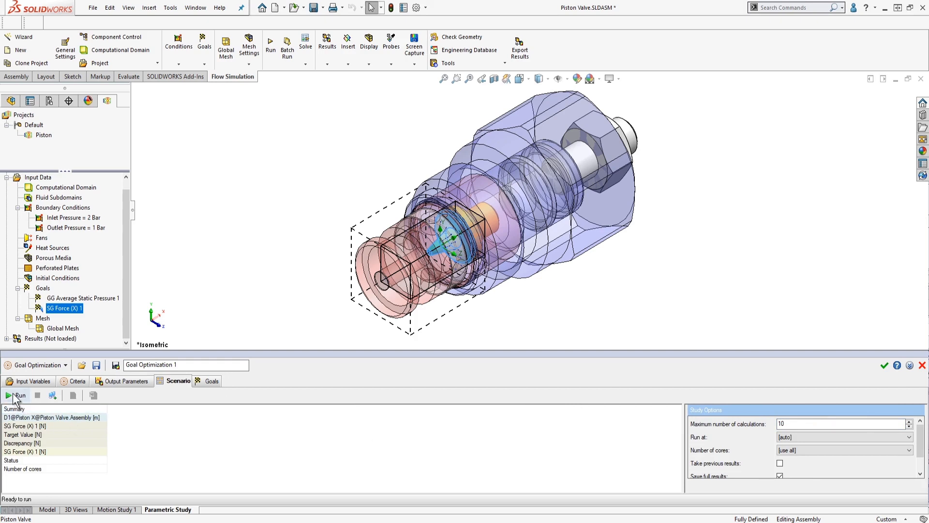
Run the optimization so the design points calculate until convergence
{"action": "left_click", "coordinate": [19, 396]}
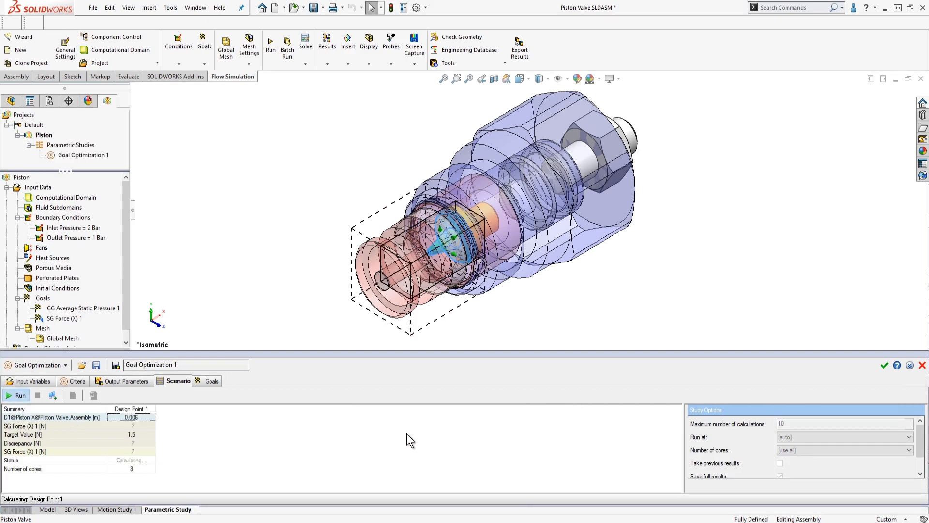
{"action": "left_click", "coordinate": [131, 417]}
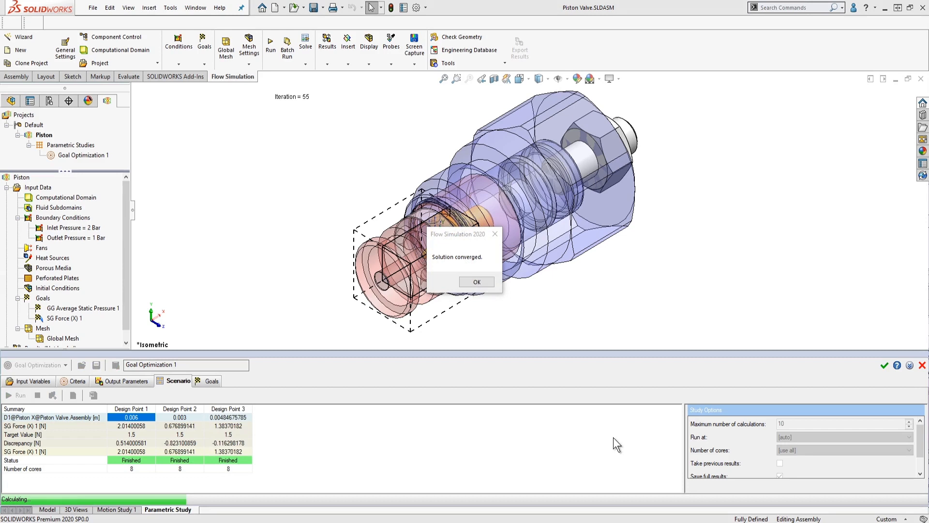
{"action": "mouse_move", "coordinate": [626, 451]}
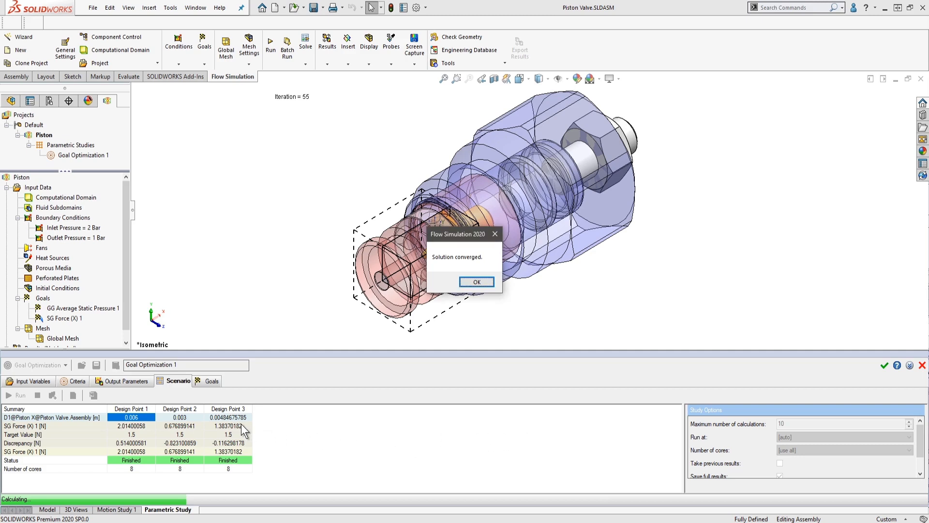
{"action": "mouse_move", "coordinate": [500, 289]}
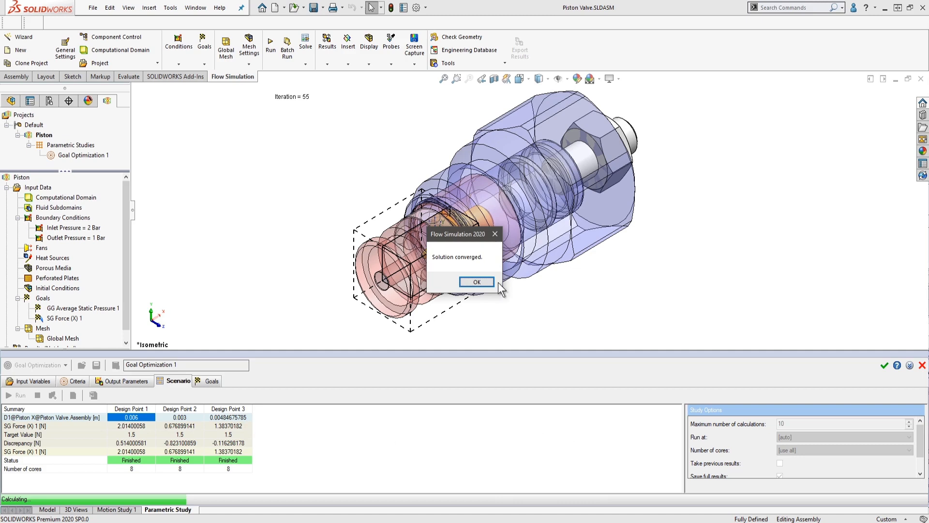
Dismiss the solution-converged message and bring up actions for Design Point 3
{"action": "left_click", "coordinate": [476, 282]}
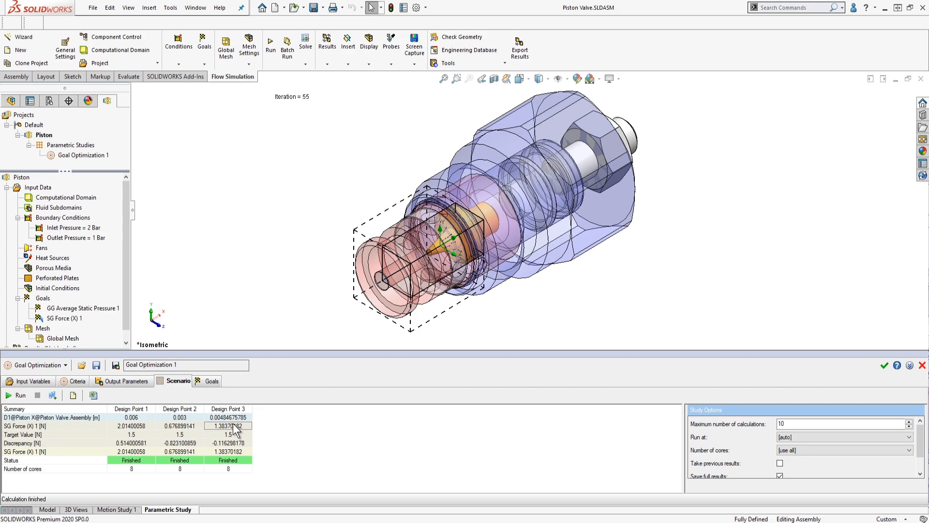
{"action": "right_click", "coordinate": [228, 425]}
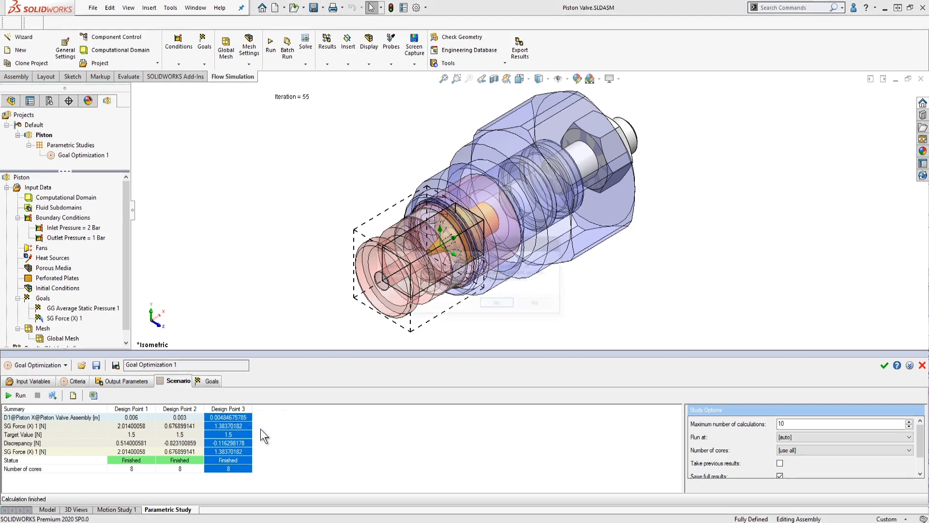
Create a project from Design Point 3, accepting the geometry change, and return to the Flow Simulation tree
{"action": "left_click", "coordinate": [19, 395]}
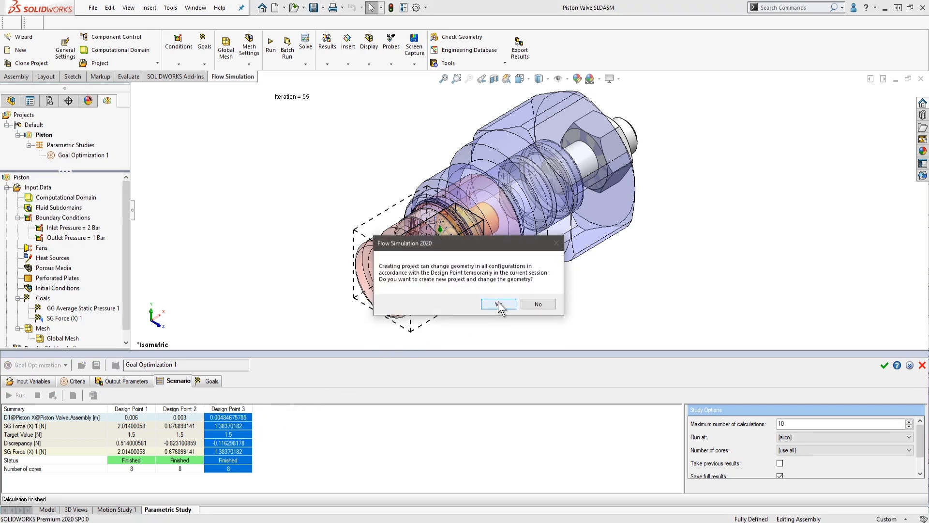
{"action": "left_click", "coordinate": [497, 304]}
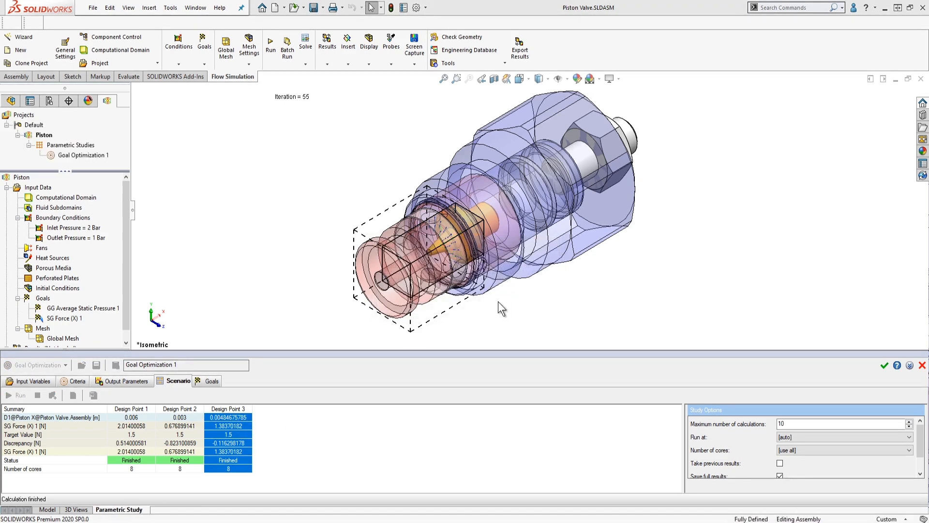
{"action": "left_click", "coordinate": [108, 101]}
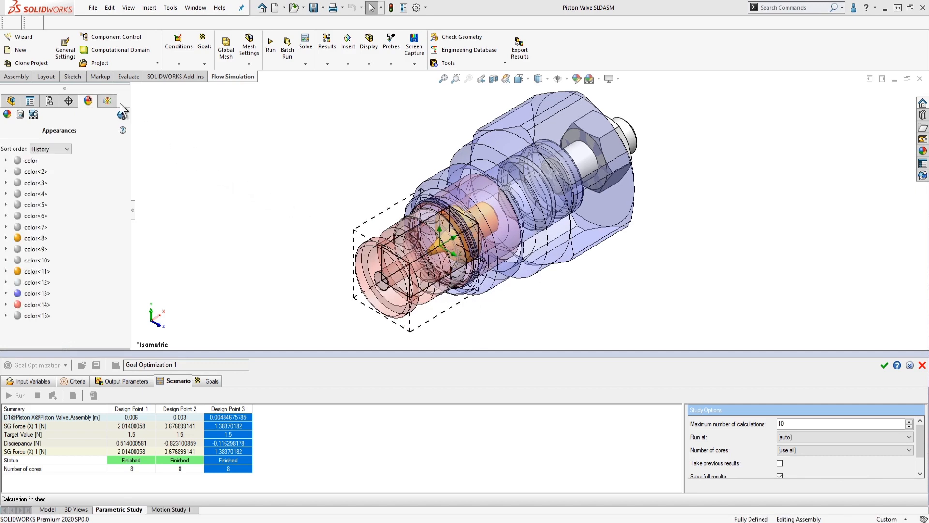
{"action": "left_click", "coordinate": [107, 101]}
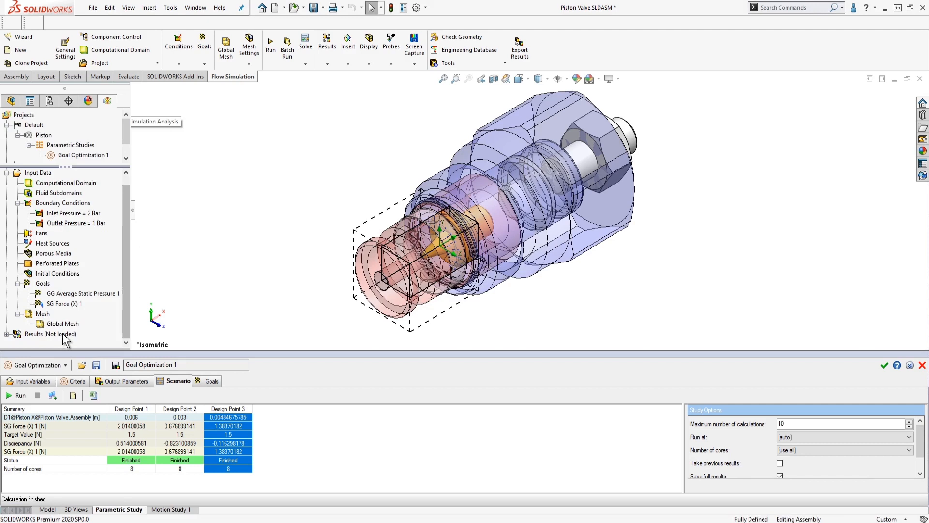
{"action": "mouse_move", "coordinate": [97, 346]}
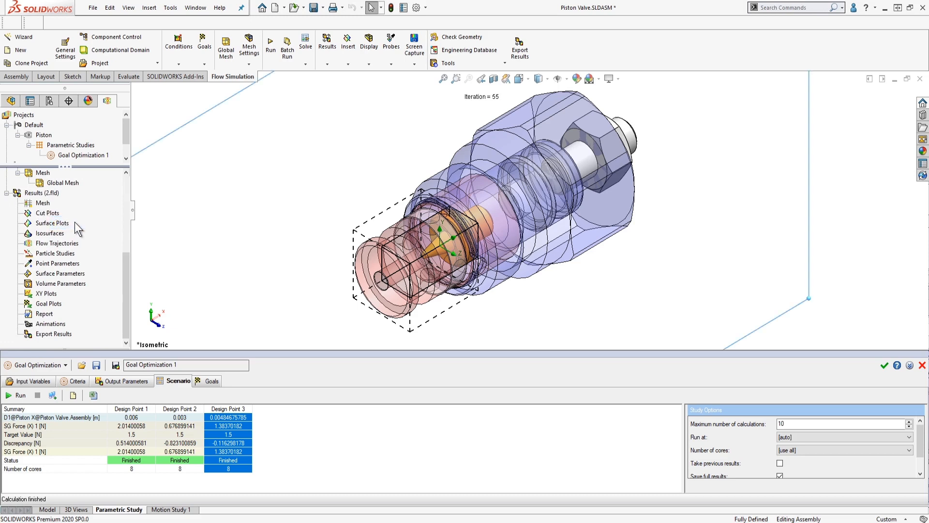
Insert a cut plot on Plane 1 showing velocity contours instead of pressure
{"action": "left_click", "coordinate": [48, 213]}
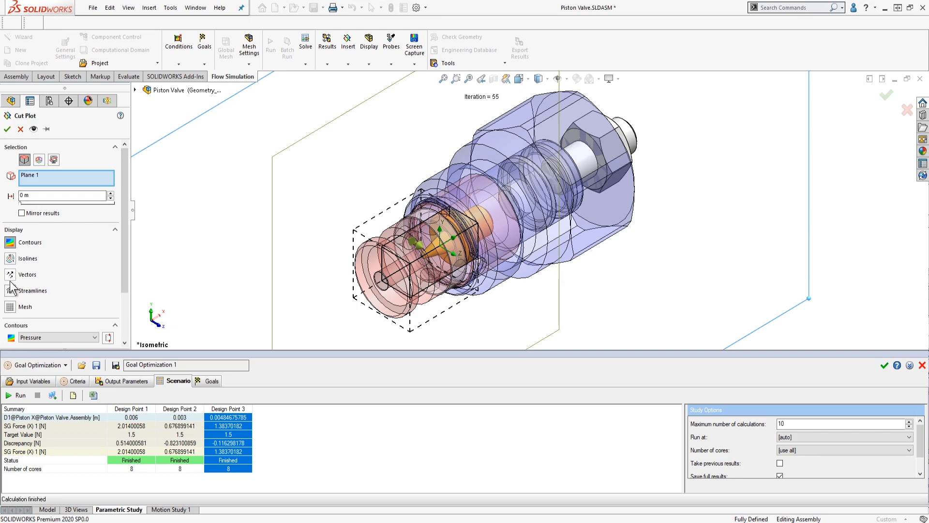
{"action": "mouse_move", "coordinate": [87, 345]}
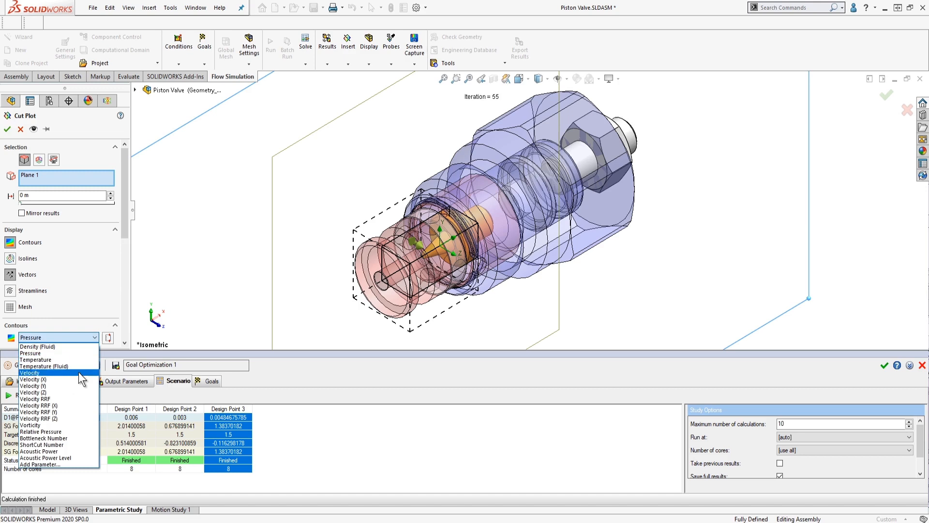
{"action": "left_click", "coordinate": [29, 373]}
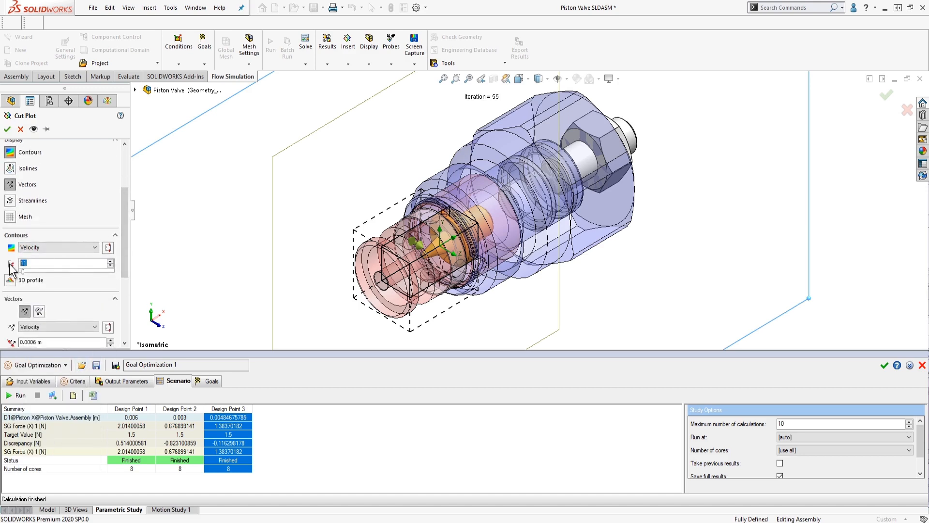
{"action": "mouse_move", "coordinate": [22, 269]}
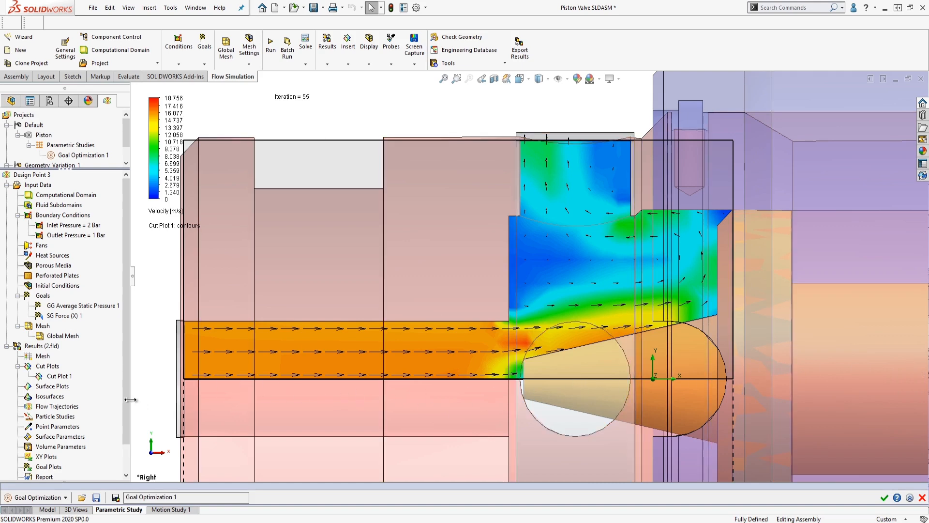
Insert a new Surface Parameters evaluation from the results tree
{"action": "scroll", "scroll_direction": "down", "scroll_amount": 3}
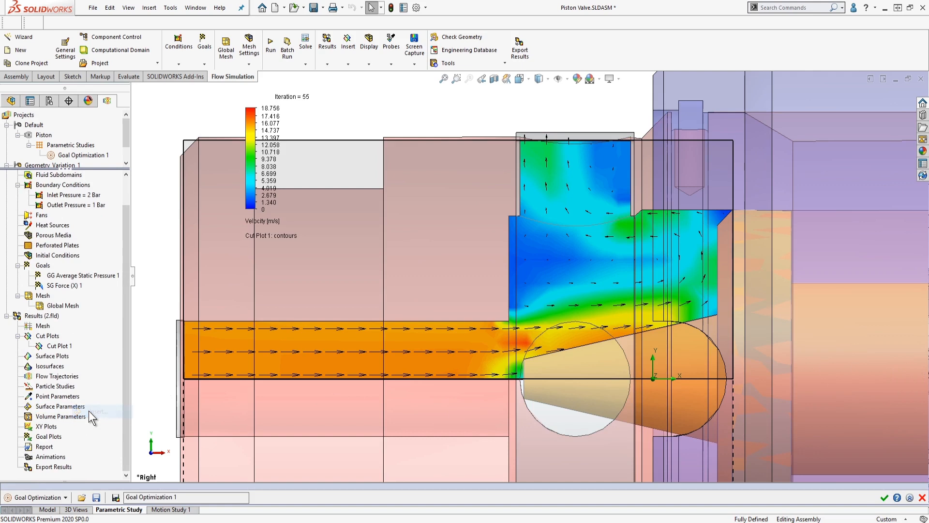
{"action": "left_click", "coordinate": [59, 406]}
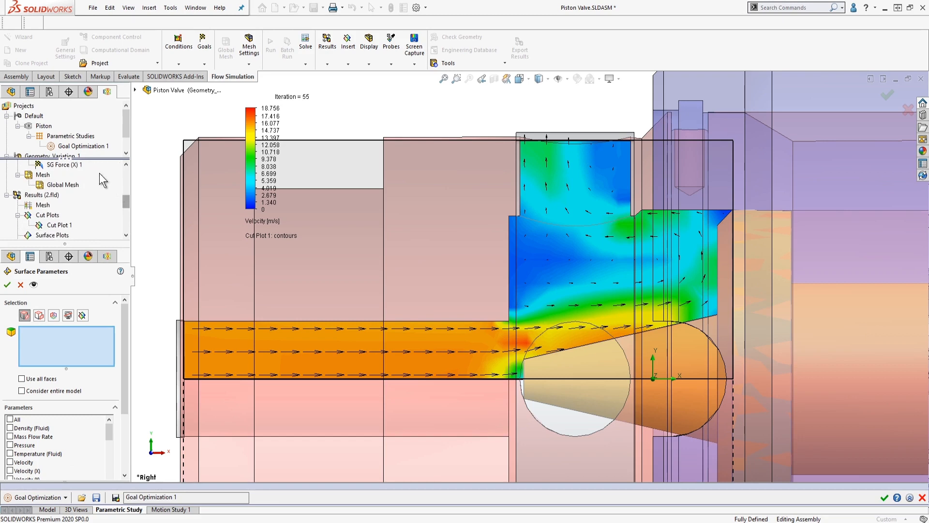
Evaluate all parameters on the piston faces and show the results table (about 1.6 N force)
{"action": "left_click", "coordinate": [63, 165]}
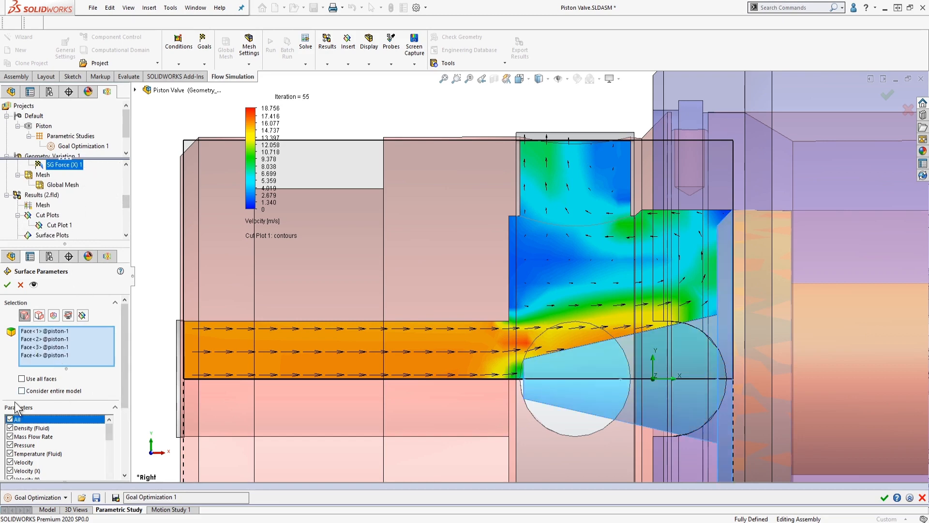
{"action": "scroll", "scroll_direction": "down", "scroll_amount": 3}
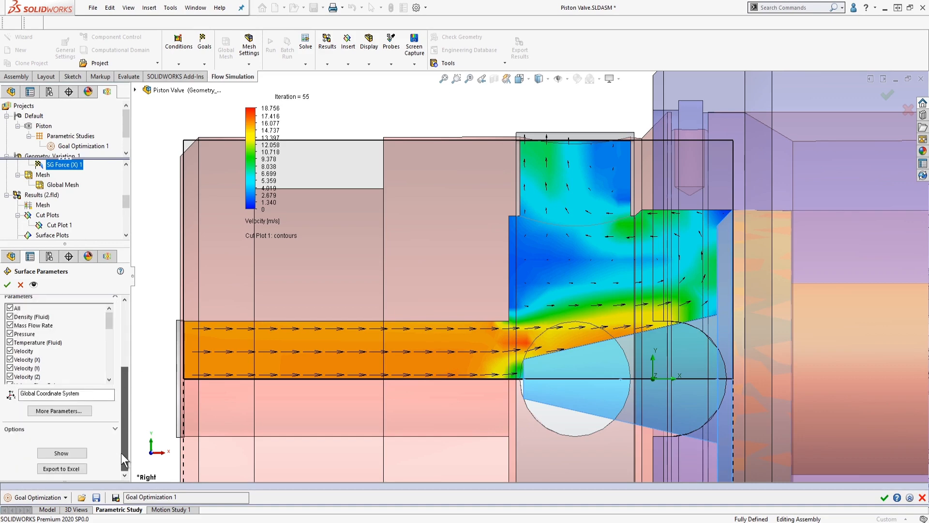
{"action": "left_click", "coordinate": [61, 453]}
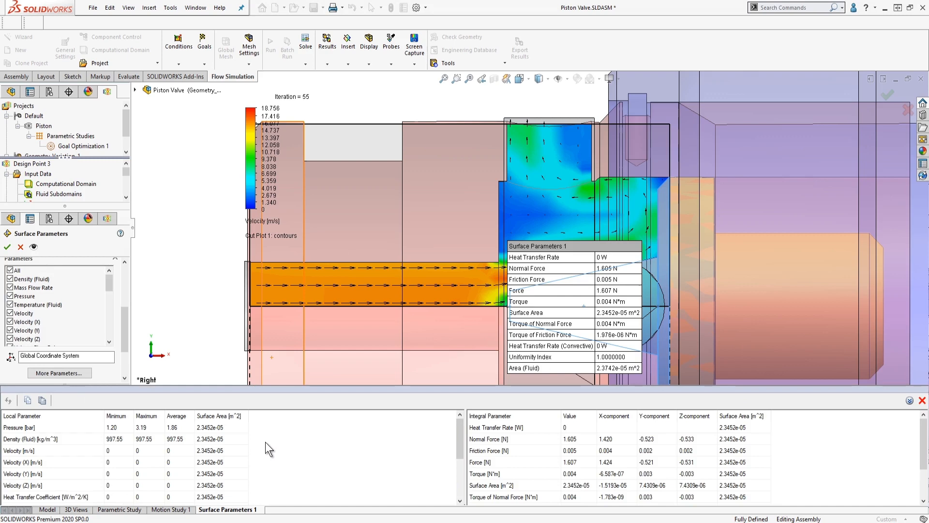
{"action": "mouse_move", "coordinate": [130, 452]}
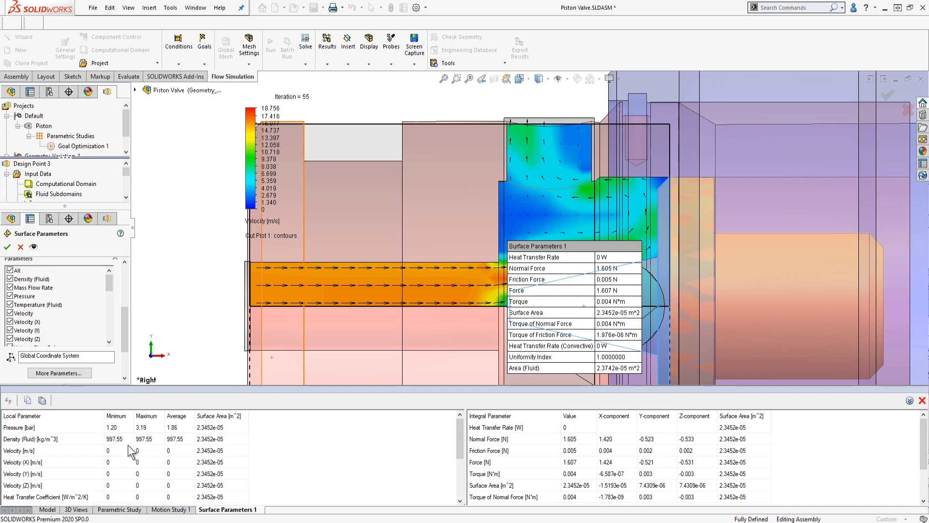
{"action": "mouse_move", "coordinate": [584, 445]}
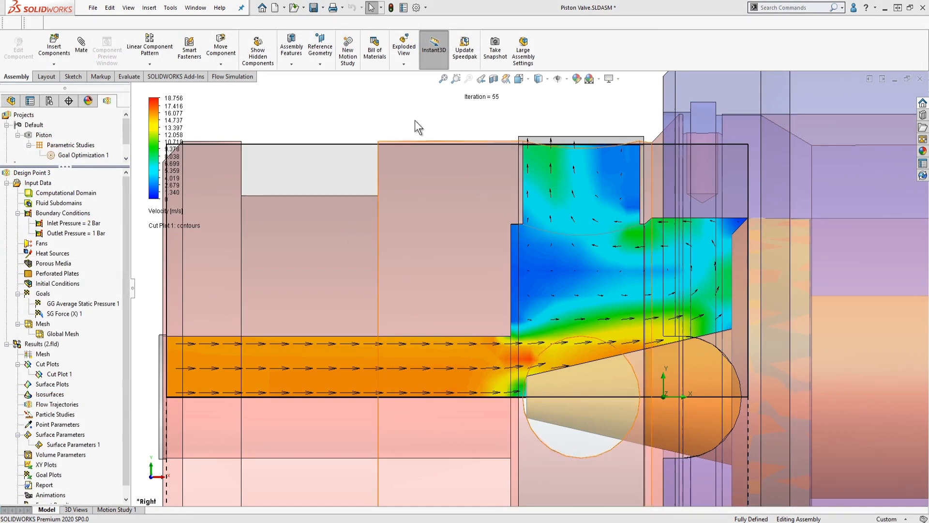
Start a new parametric study via Tools > Flow Simulation > Parametric Study
{"action": "left_click", "coordinate": [169, 7]}
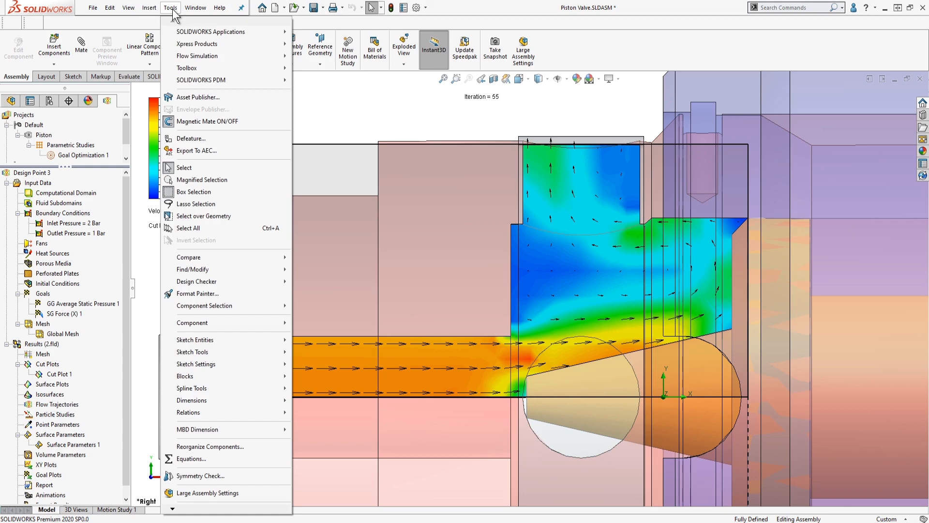
{"action": "left_click", "coordinate": [197, 55]}
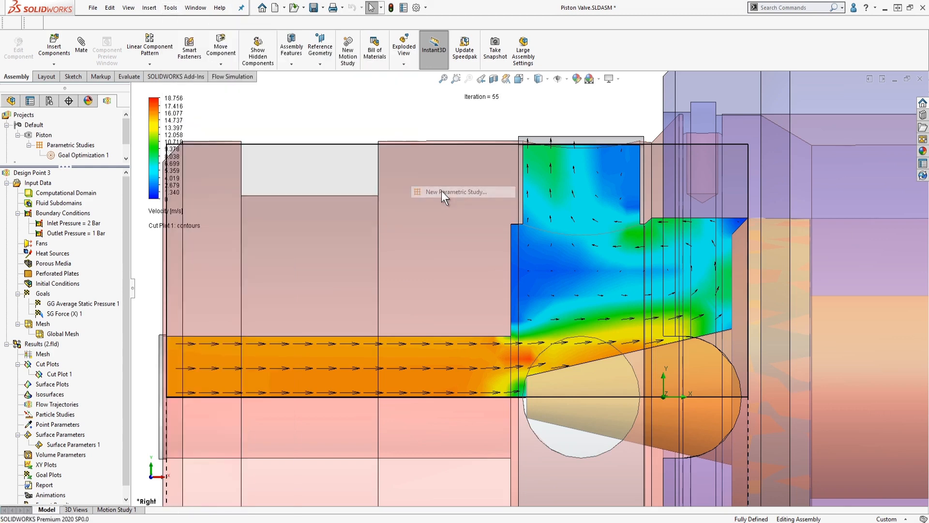
{"action": "left_click", "coordinate": [457, 192]}
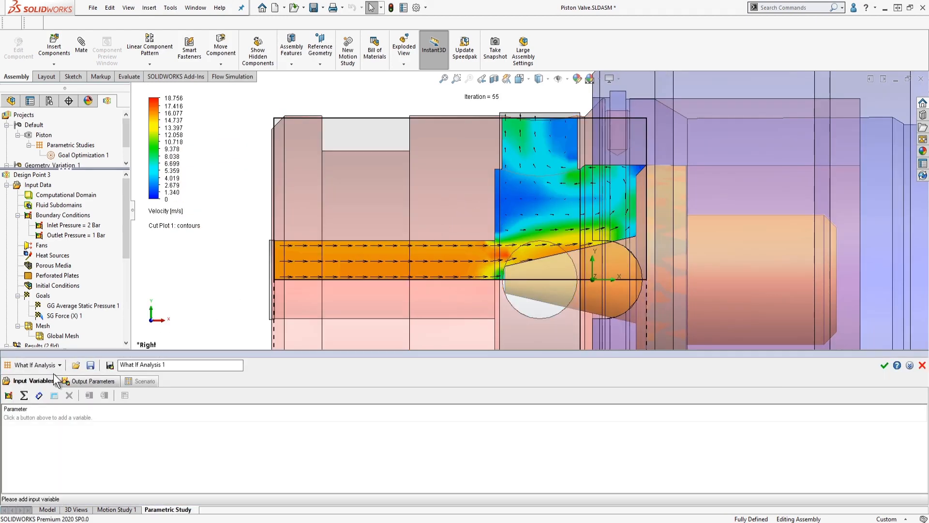
{"action": "mouse_move", "coordinate": [57, 365]}
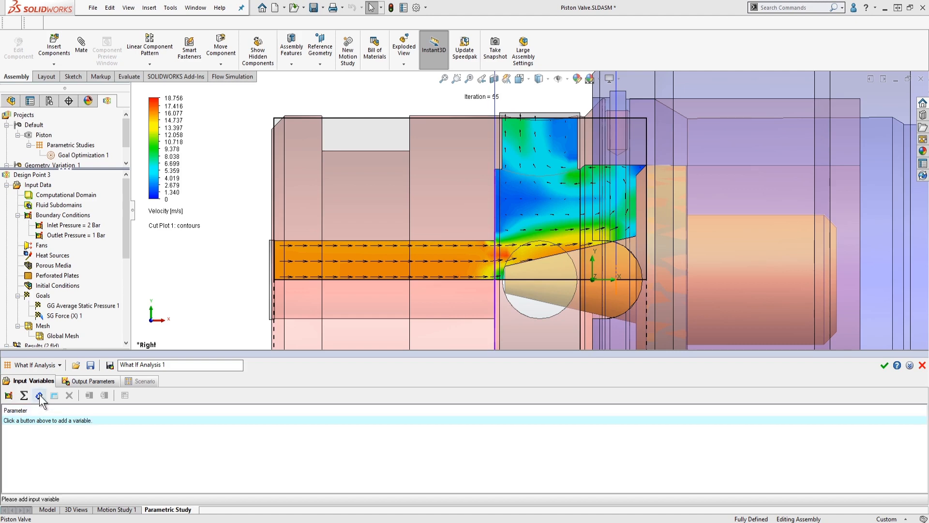
Add Piston X mate dimension D1 with discrete values 0.003, 0.004, 0.005, 0.006 m
{"action": "left_click", "coordinate": [39, 395]}
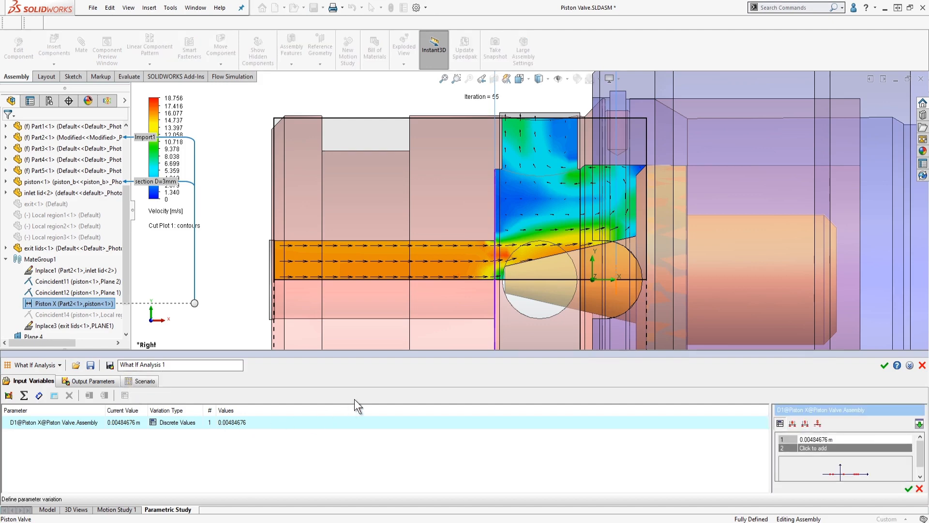
{"action": "mouse_move", "coordinate": [604, 412]}
{"action": "type", "text": "3"}
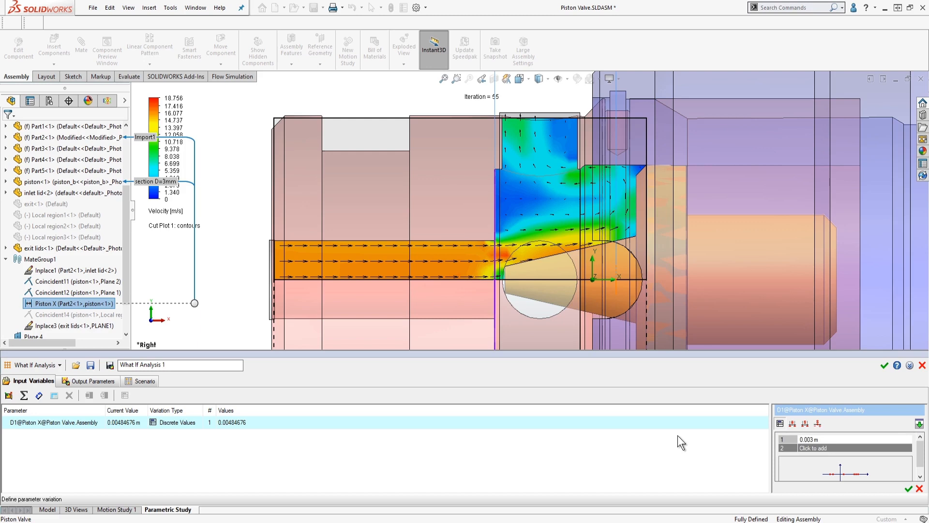
{"action": "type", "text": "004 m"}
{"action": "type", "text": "0.005 m"}
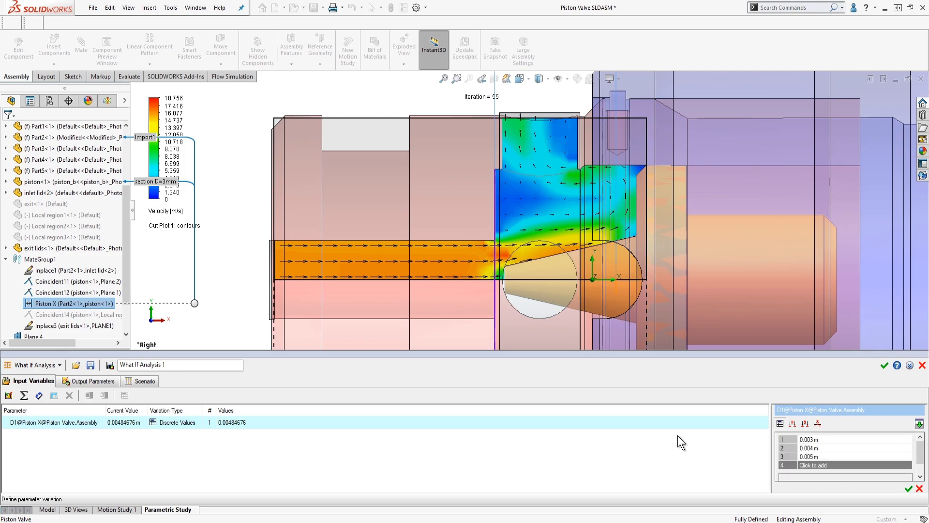
{"action": "type", "text": ".006"}
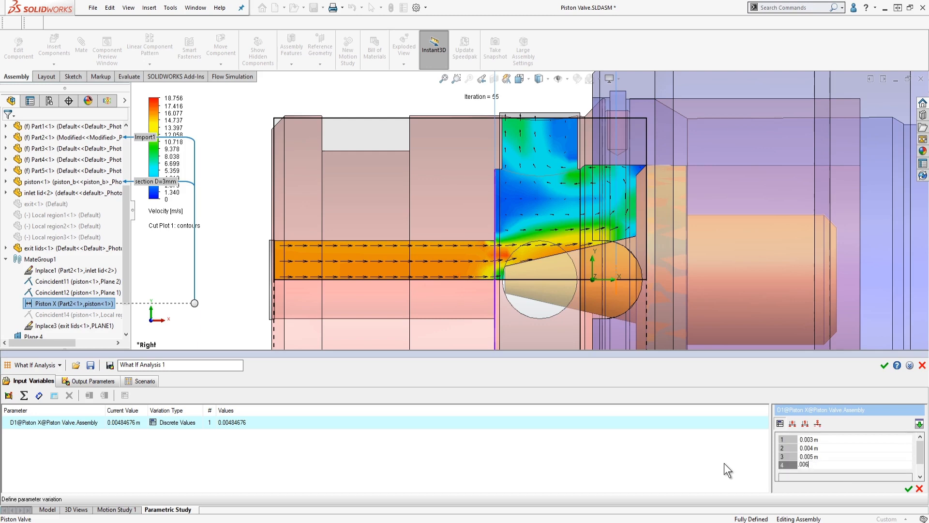
{"action": "left_click", "coordinate": [908, 488]}
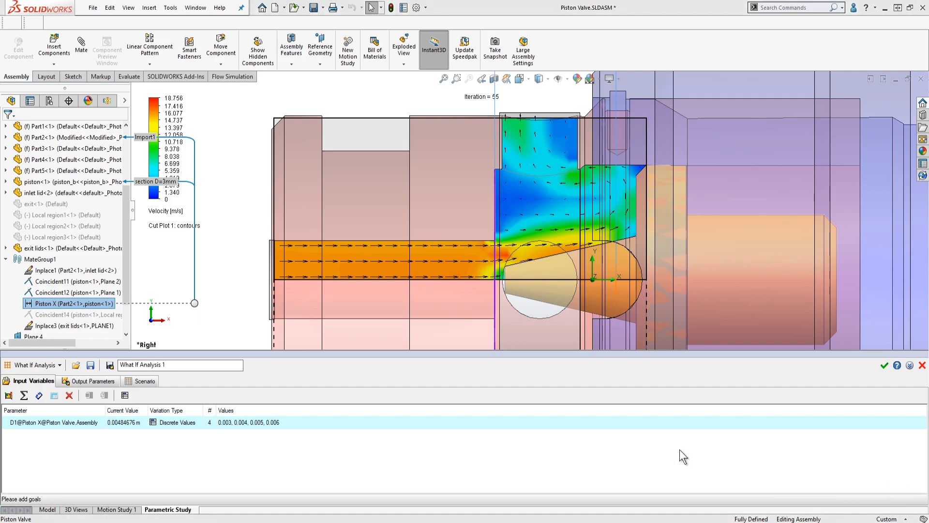
{"action": "mouse_move", "coordinate": [45, 416]}
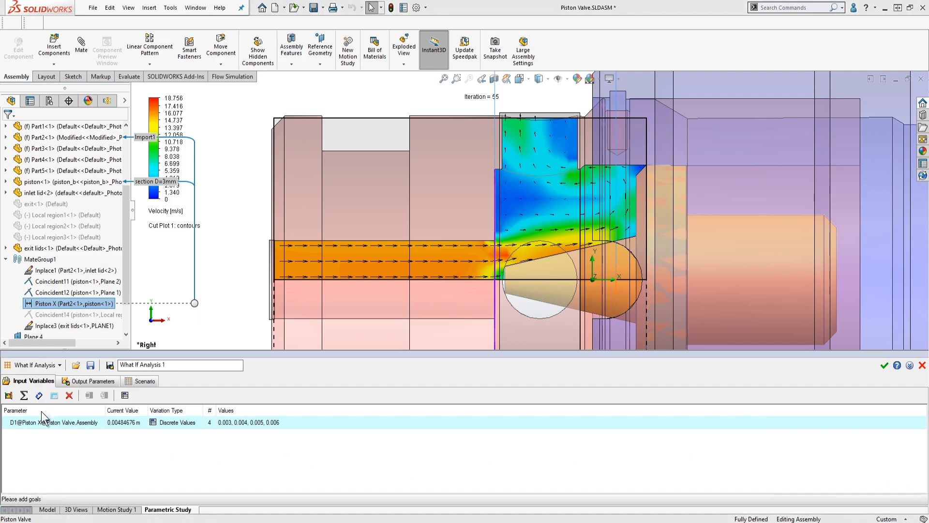
Add the Inlet Pressure condition's static pressure as a second input variable
{"action": "left_click", "coordinate": [9, 395]}
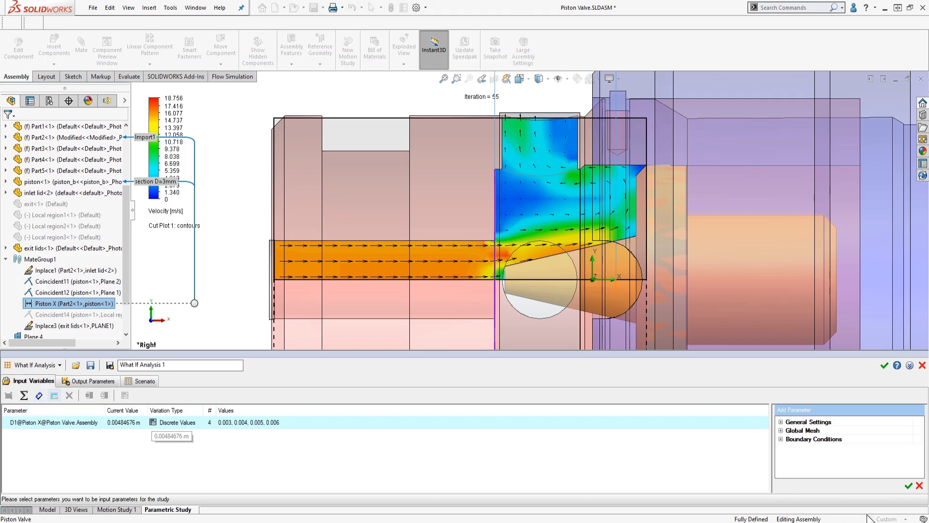
{"action": "left_click", "coordinate": [782, 421]}
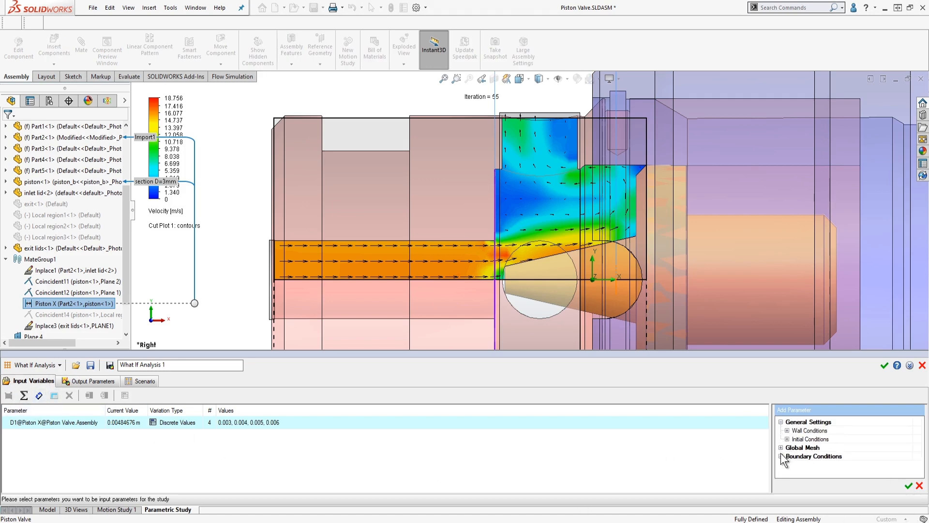
{"action": "left_click", "coordinate": [781, 456]}
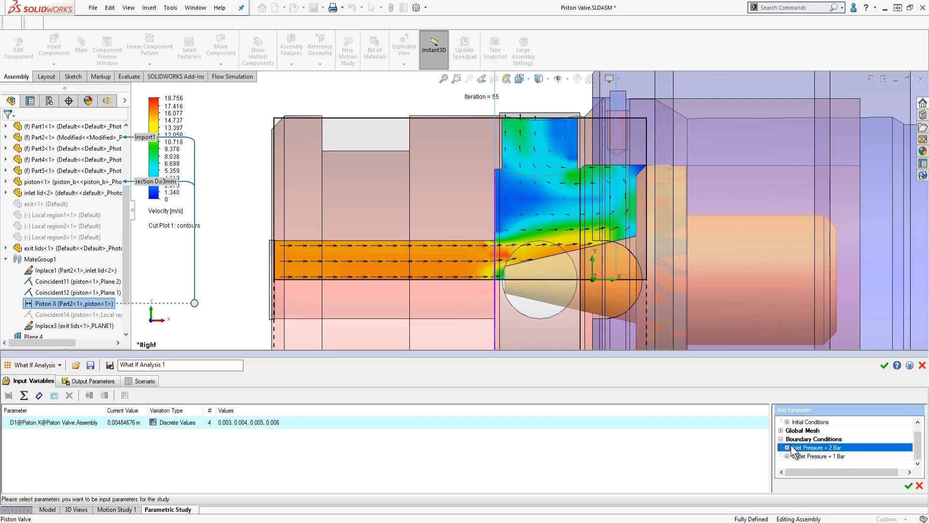
{"action": "left_click", "coordinate": [784, 447]}
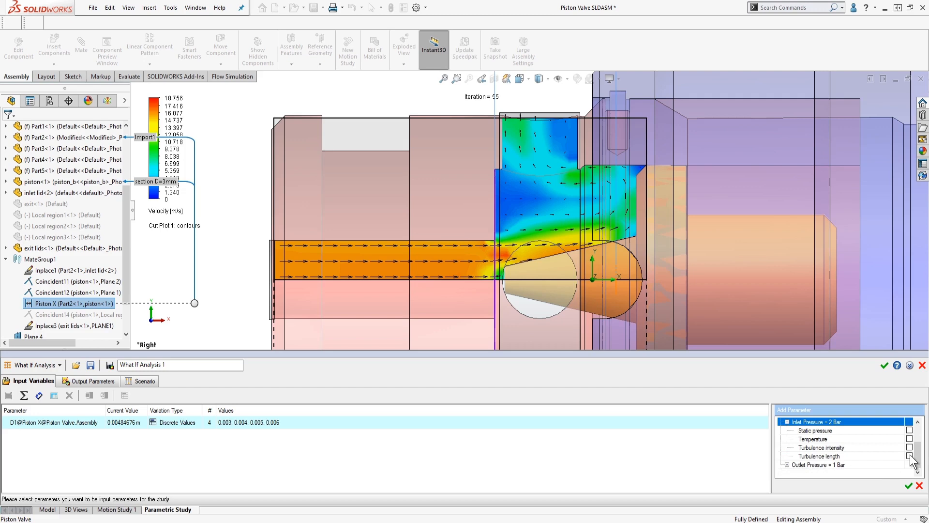
{"action": "left_click", "coordinate": [910, 430]}
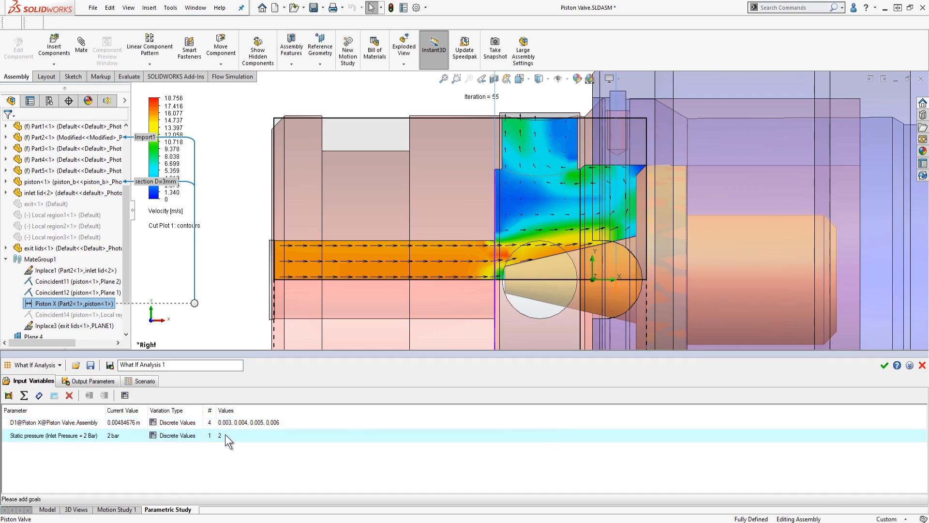
Vary static pressure as a range 1.3 to 2 bar with N = 3 values
{"action": "left_click", "coordinate": [124, 396]}
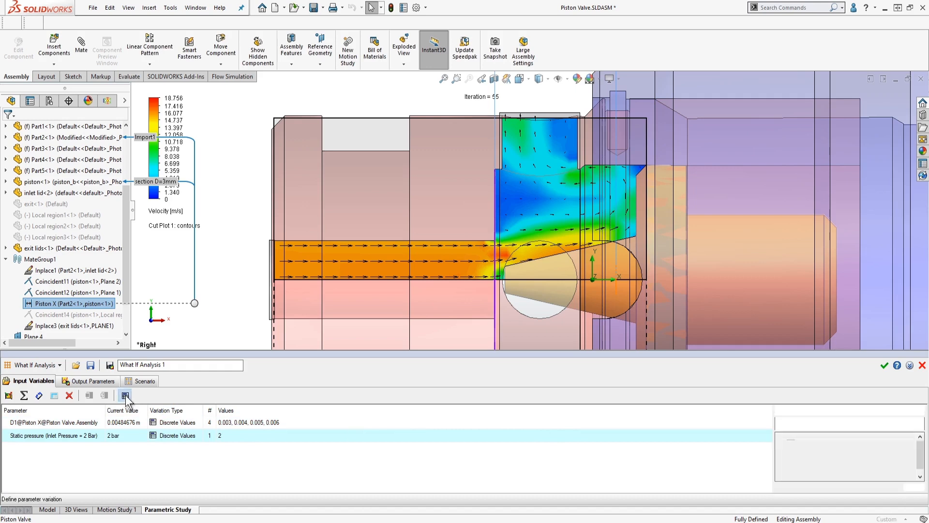
{"action": "left_click", "coordinate": [124, 396]}
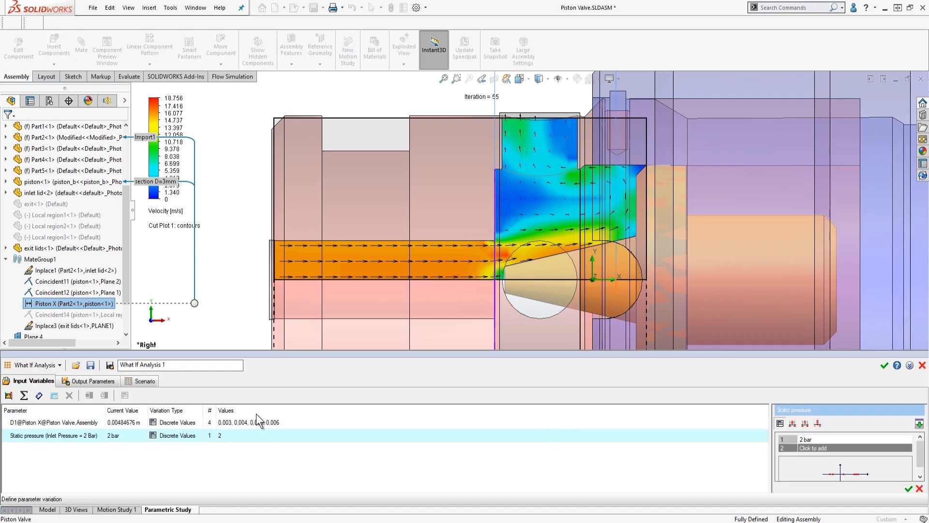
{"action": "mouse_move", "coordinate": [818, 435]}
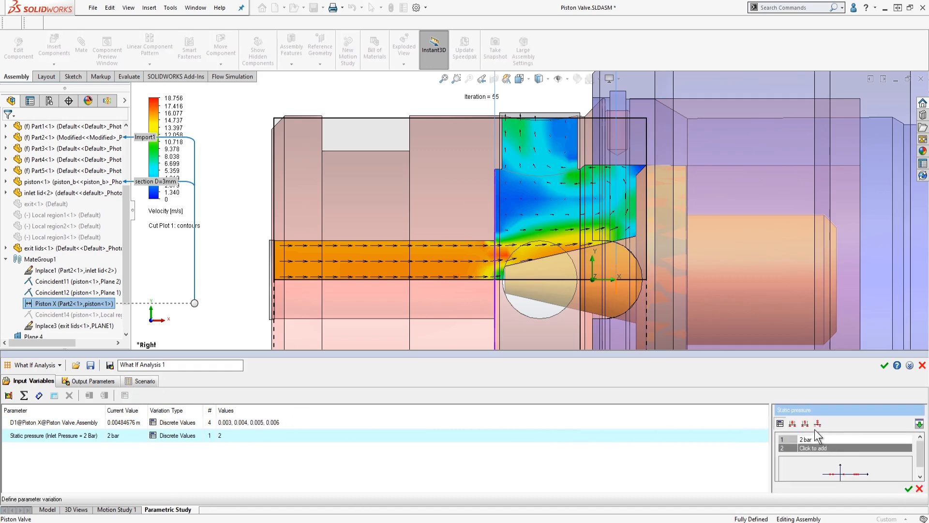
{"action": "left_click", "coordinate": [792, 423]}
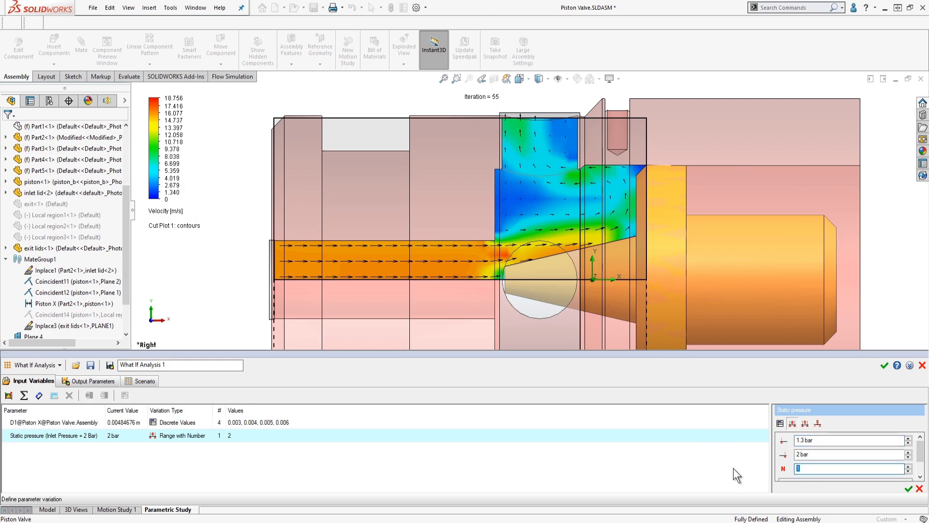
{"action": "type", "text": "3"}
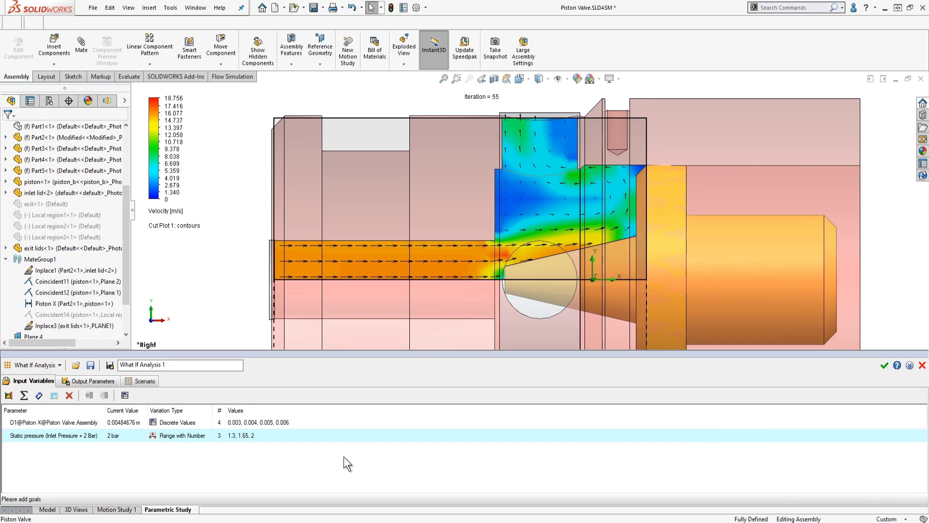
{"action": "mouse_move", "coordinate": [264, 452]}
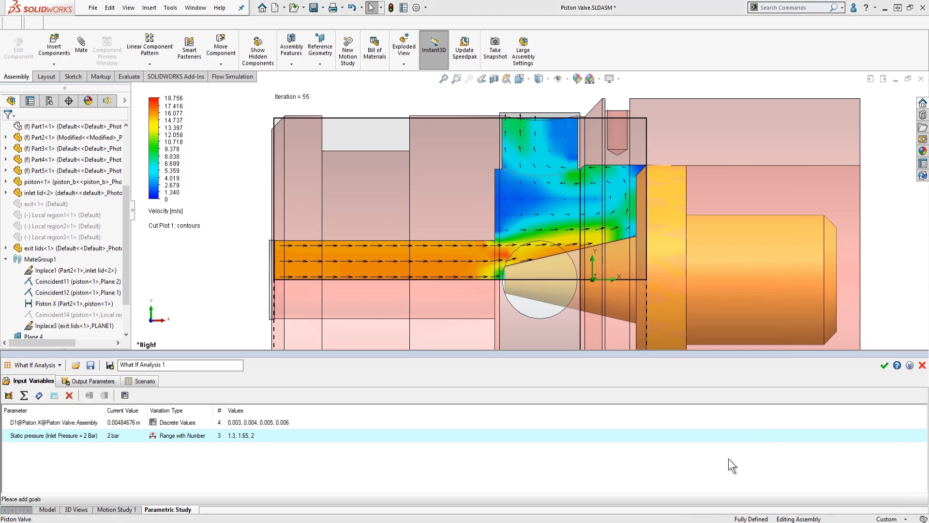
Add the SG Force (X) 1 goal as the study's output parameter
{"action": "left_click", "coordinate": [92, 380]}
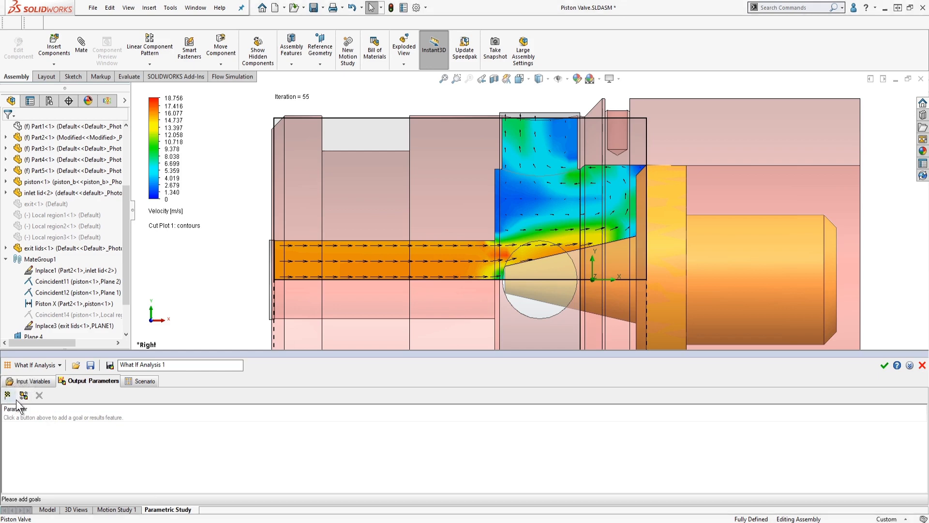
{"action": "left_click", "coordinate": [8, 395]}
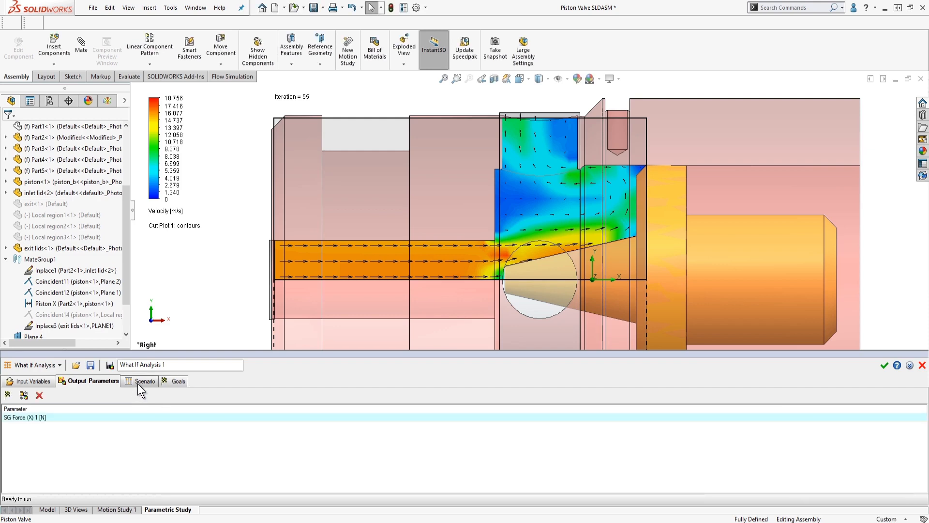
Set maximum simultaneous runs to 2 and run all 12 design points
{"action": "left_click", "coordinate": [145, 380]}
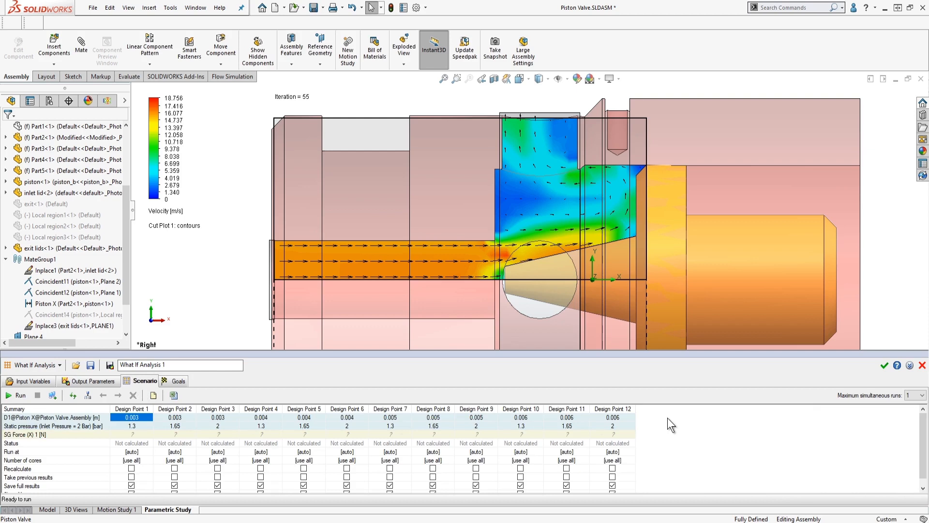
{"action": "mouse_move", "coordinate": [676, 457]}
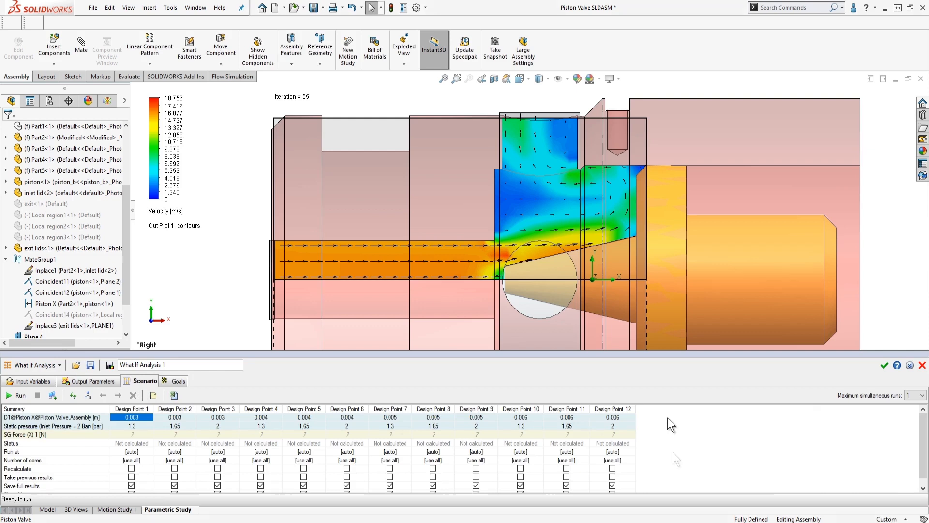
{"action": "mouse_move", "coordinate": [725, 439]}
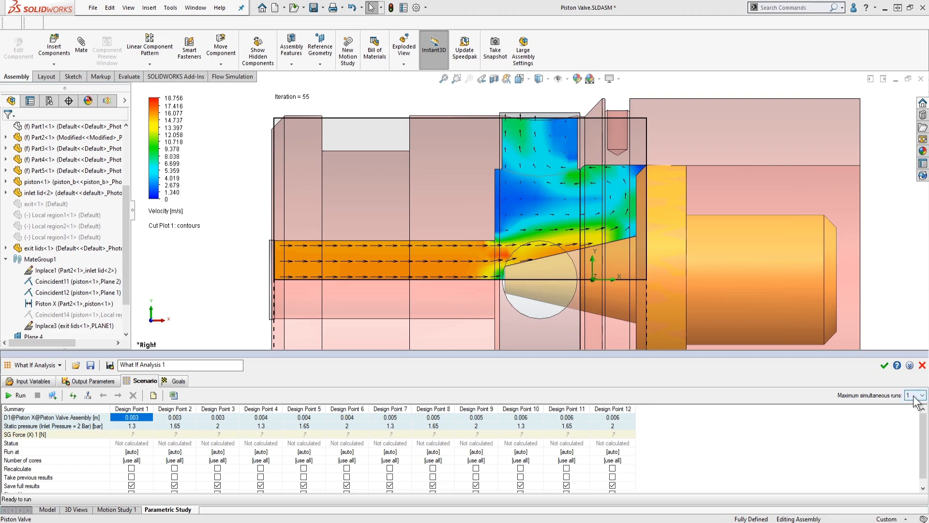
{"action": "left_click", "coordinate": [922, 393]}
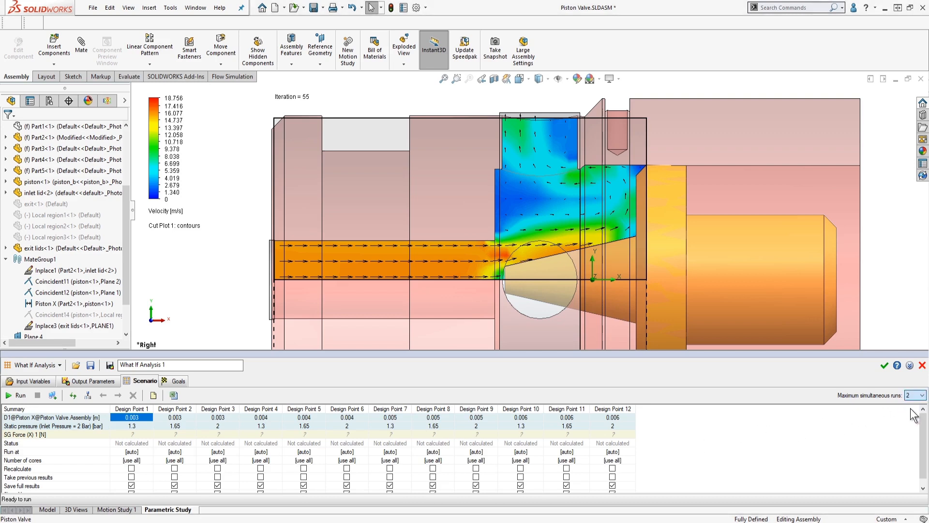
{"action": "mouse_move", "coordinate": [680, 462]}
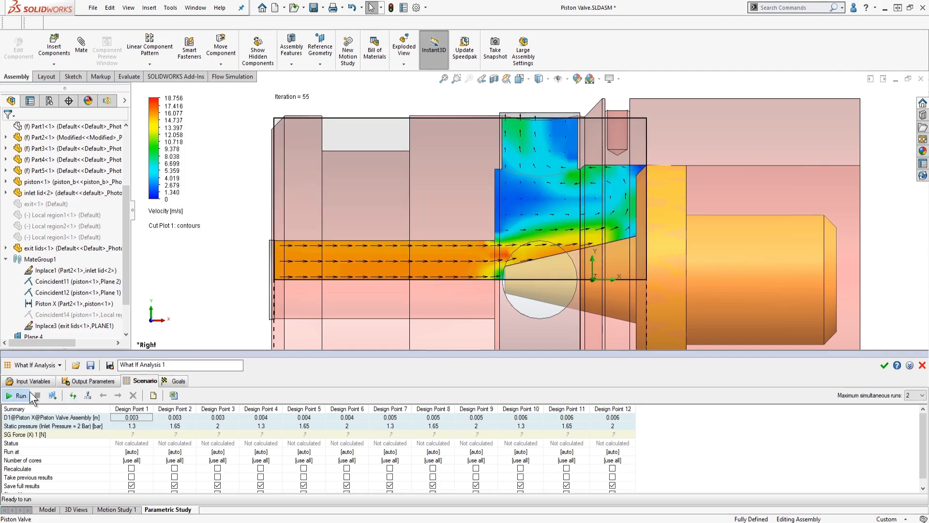
{"action": "left_click", "coordinate": [18, 395]}
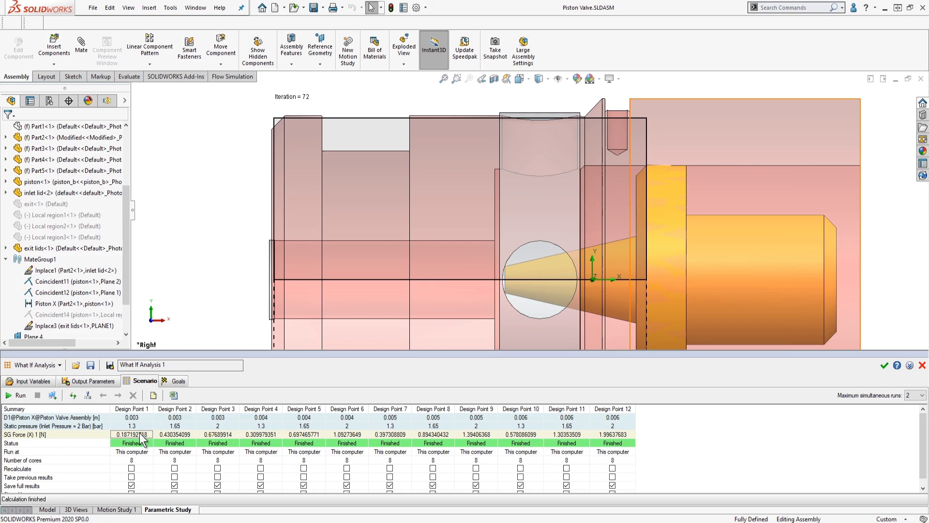
{"action": "mouse_move", "coordinate": [402, 446]}
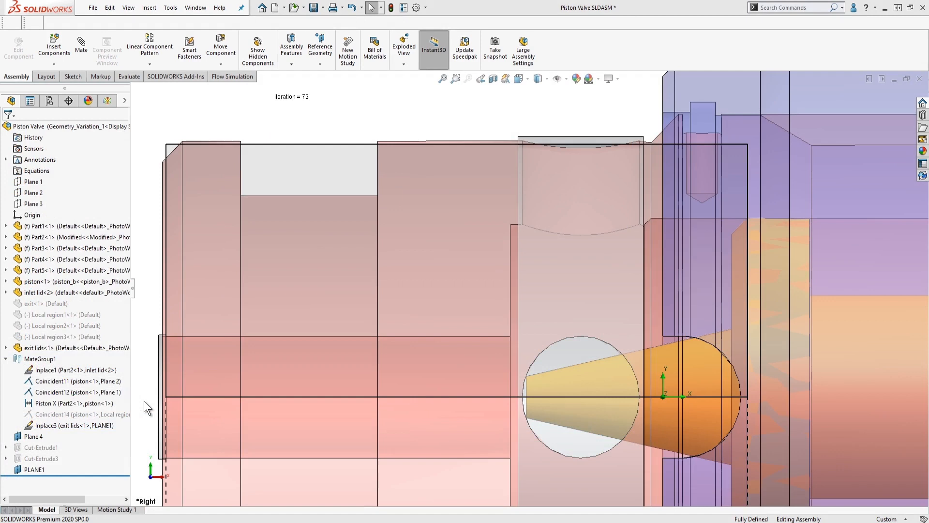
{"action": "mouse_move", "coordinate": [167, 15]}
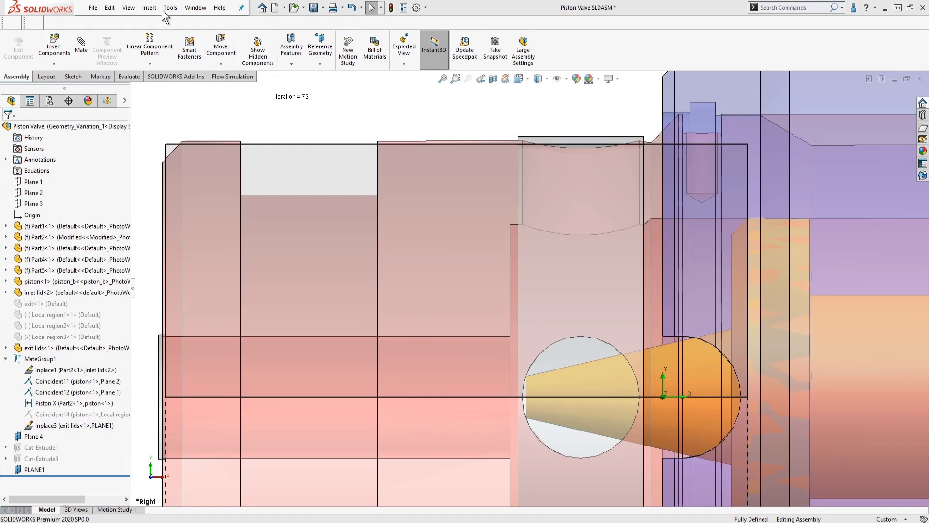
Create a new parametric study of type Design of Experiments and Optimization
{"action": "left_click", "coordinate": [169, 8]}
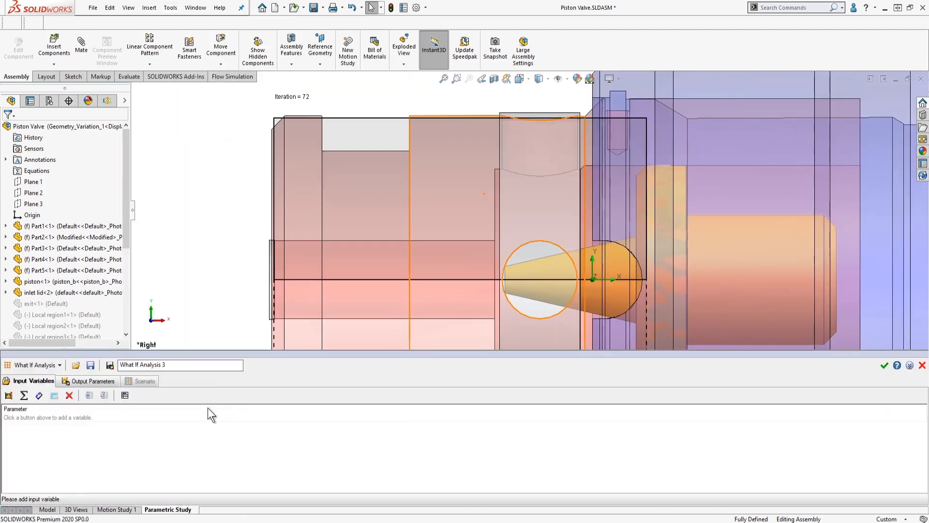
{"action": "left_click", "coordinate": [32, 365]}
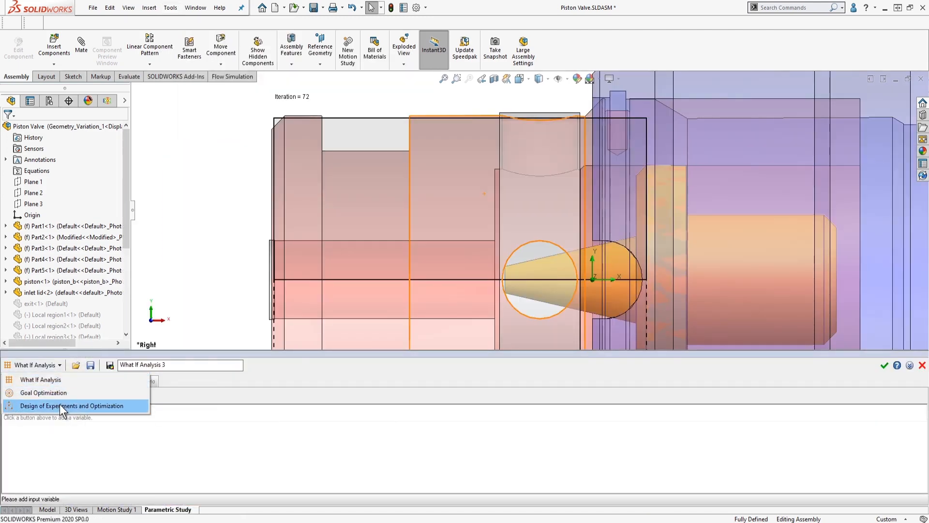
{"action": "left_click", "coordinate": [71, 406]}
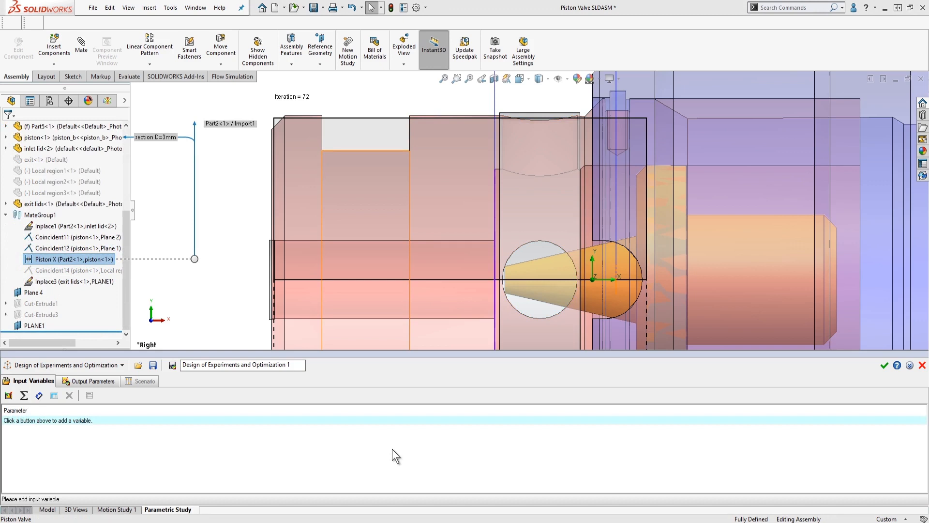
{"action": "mouse_move", "coordinate": [198, 454]}
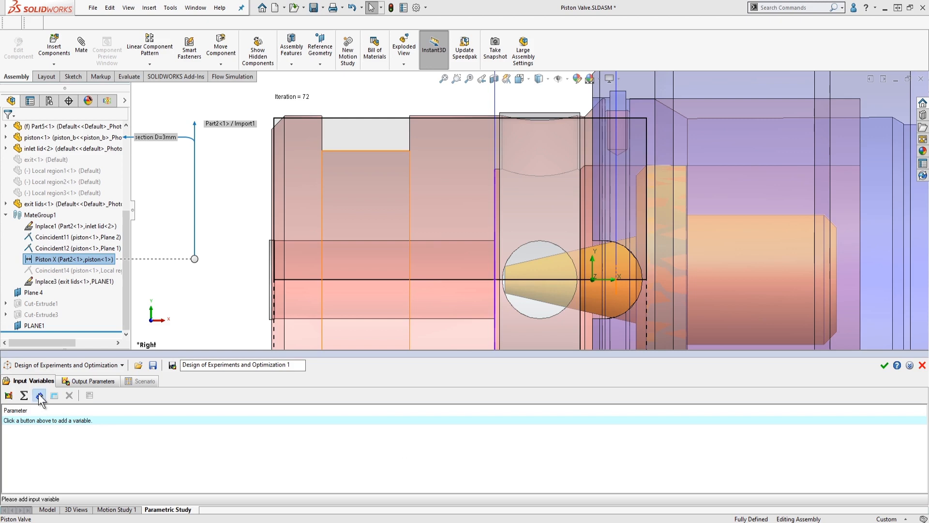
Add the piston position dimension varying from 0.003 to 0.006 m
{"action": "left_click", "coordinate": [39, 396]}
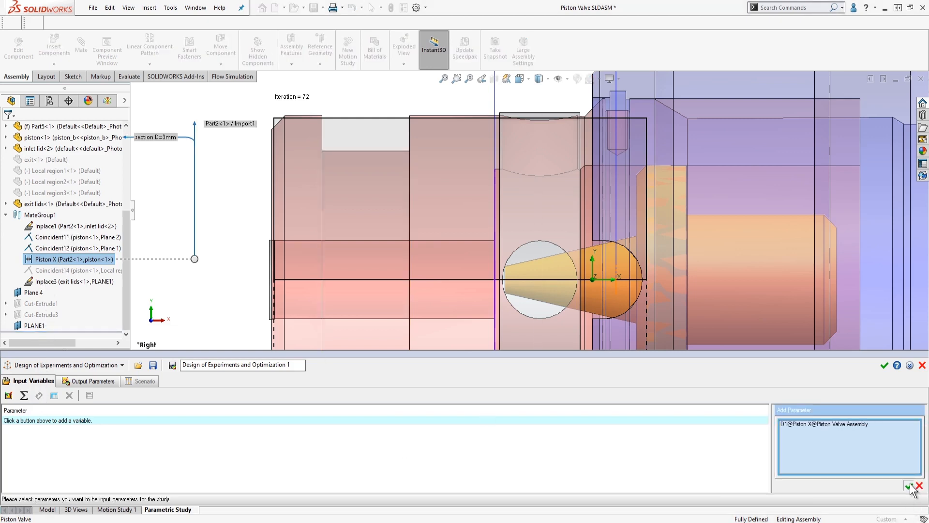
{"action": "left_click", "coordinate": [908, 488]}
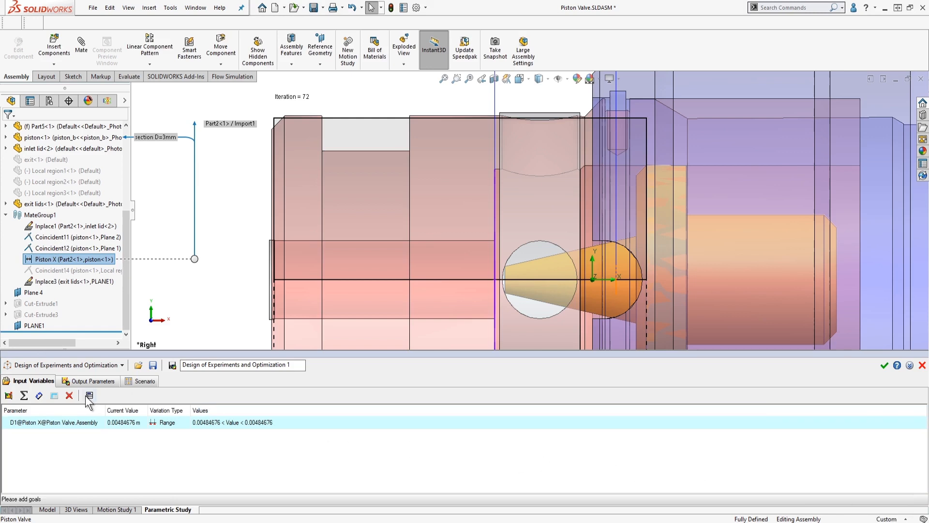
{"action": "left_click", "coordinate": [89, 396]}
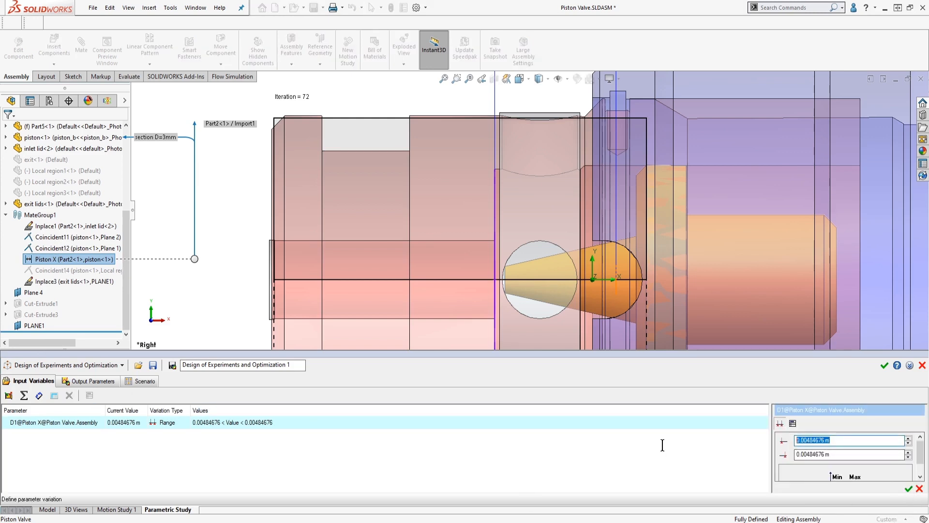
{"action": "type", "text": ".00"}
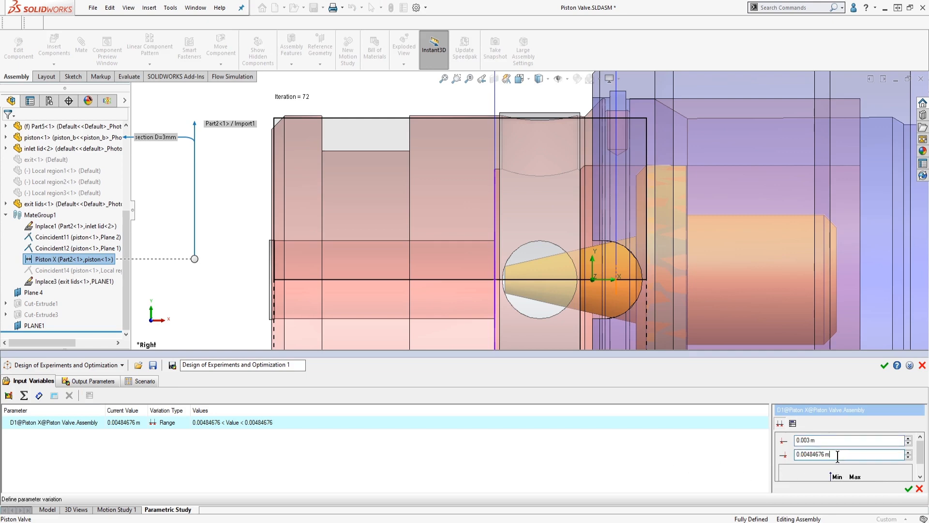
{"action": "type", "text": "0"}
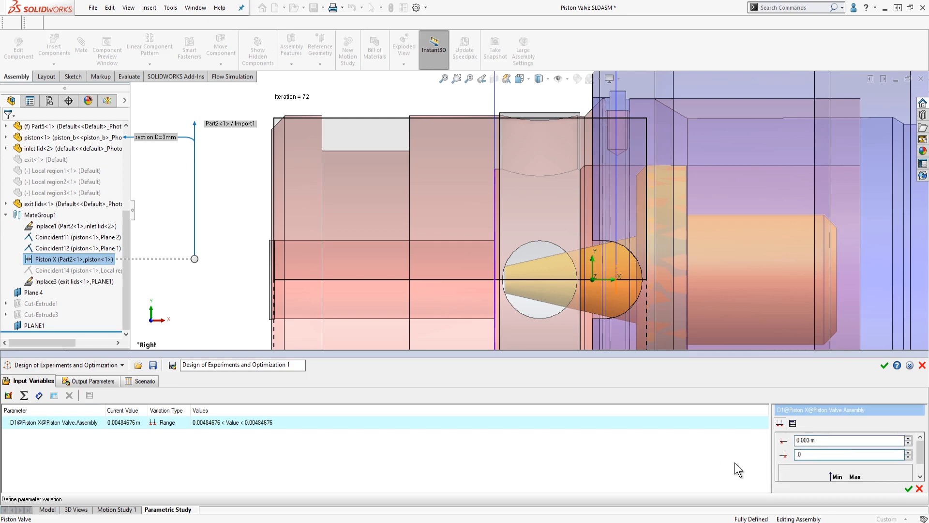
{"action": "type", "text": ".006"}
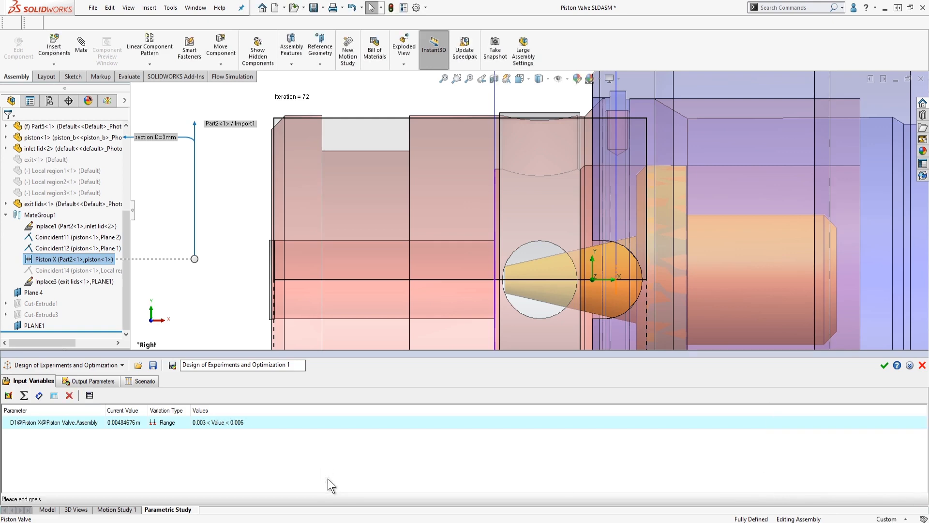
{"action": "mouse_move", "coordinate": [330, 484]}
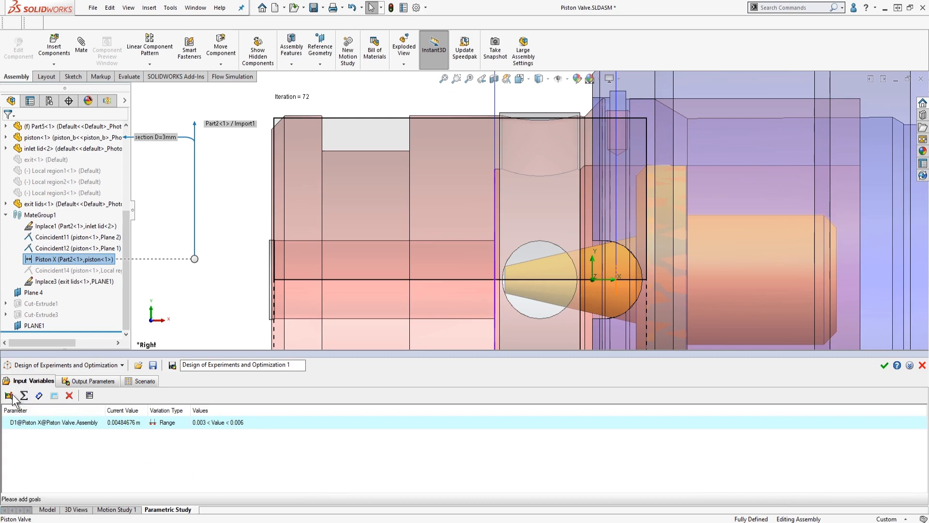
Add inlet static pressure varying from 1.3 to 2 bar
{"action": "left_click", "coordinate": [8, 396]}
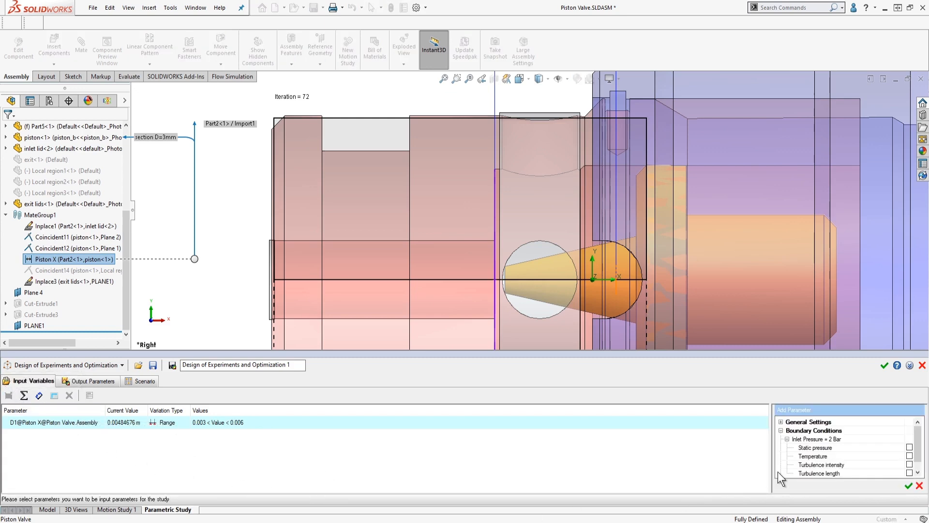
{"action": "left_click", "coordinate": [816, 447]}
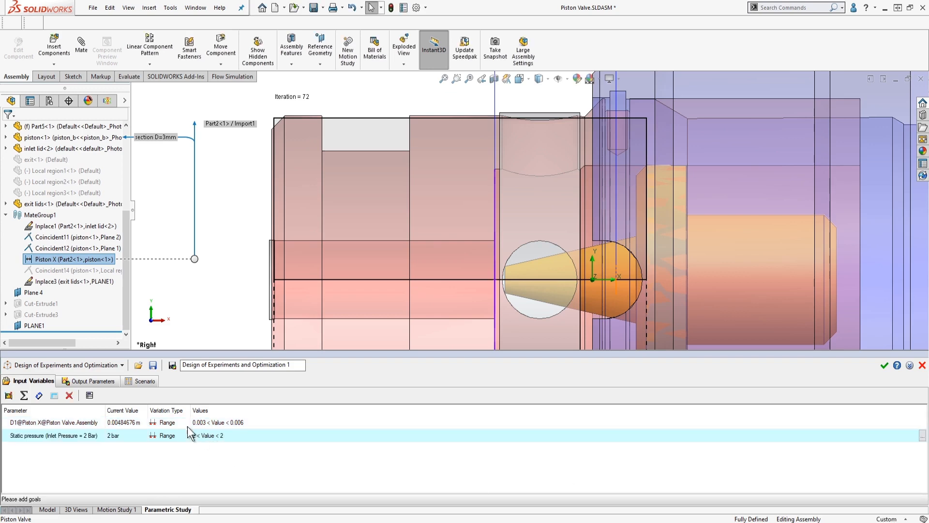
{"action": "left_click", "coordinate": [89, 396]}
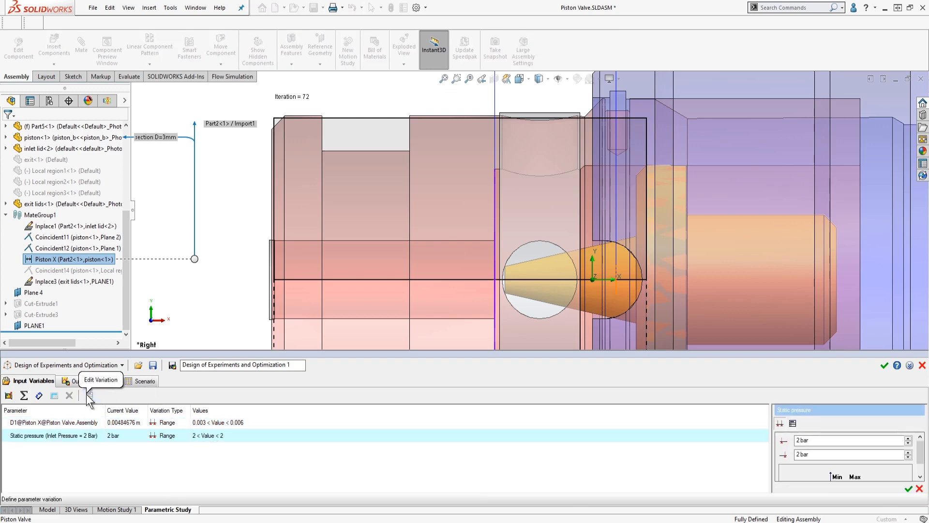
{"action": "left_click", "coordinate": [848, 440]}
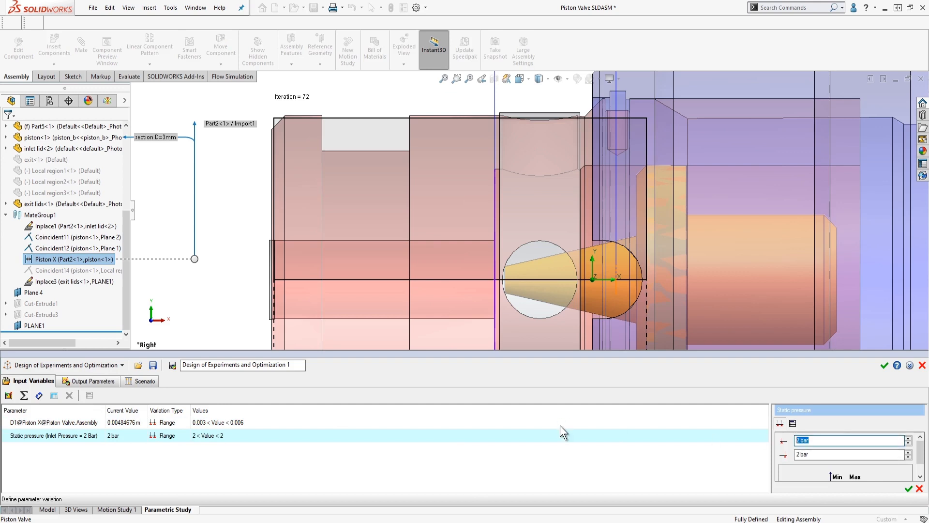
{"action": "type", "text": "1.3"}
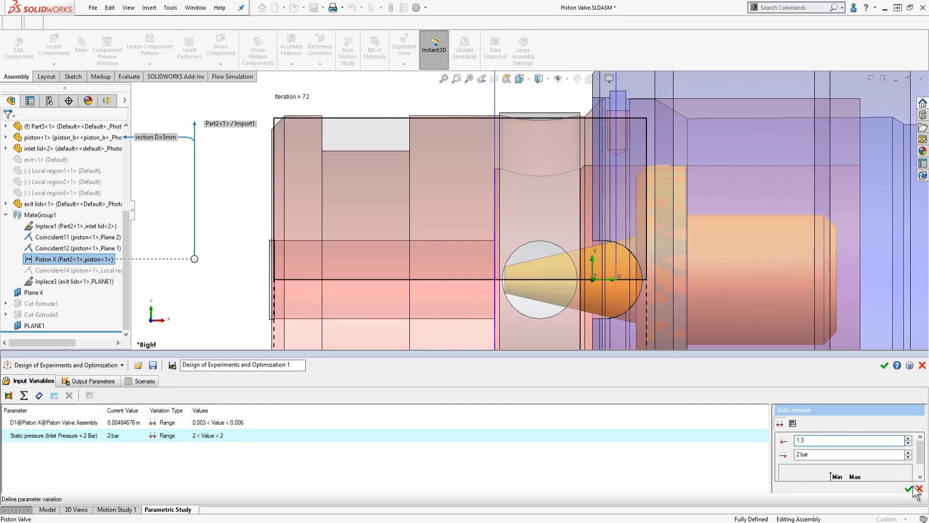
{"action": "left_click", "coordinate": [916, 489]}
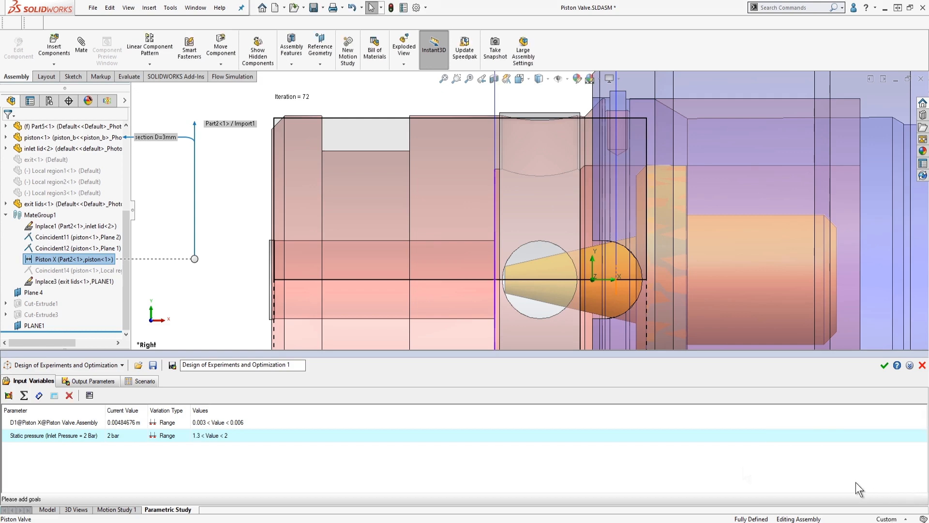
{"action": "mouse_move", "coordinate": [745, 474]}
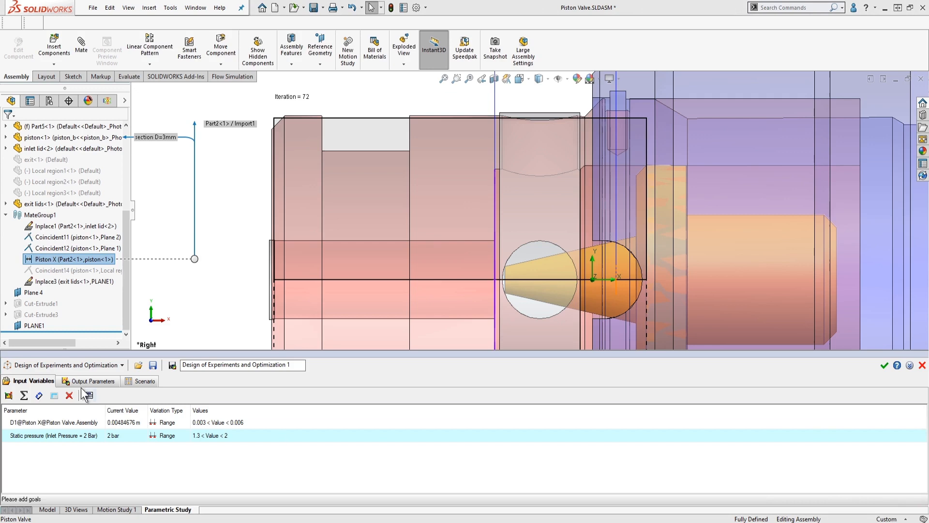
Add the SG Force (X) 1 goal as the study output
{"action": "left_click", "coordinate": [93, 380]}
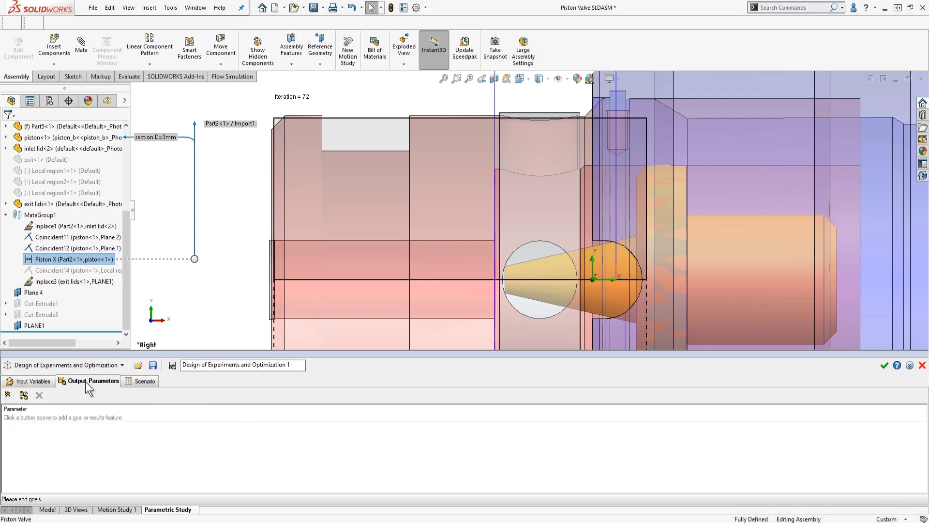
{"action": "left_click", "coordinate": [8, 395]}
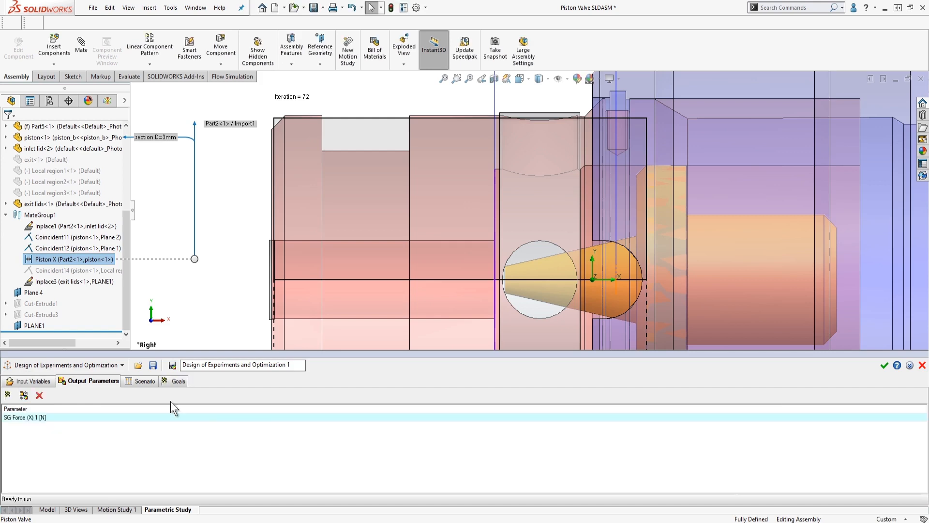
{"action": "left_click", "coordinate": [145, 381]}
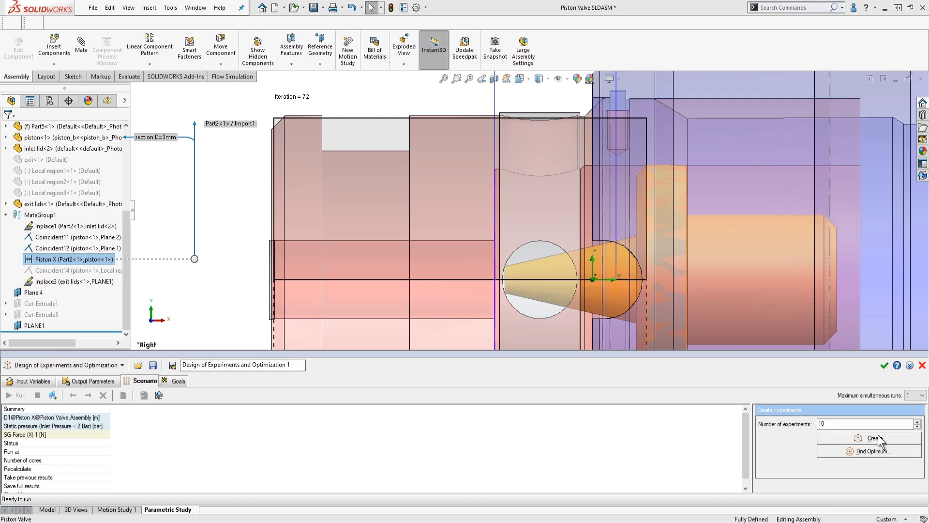
Generate the 10 experiments and run the study
{"action": "left_click", "coordinate": [875, 438]}
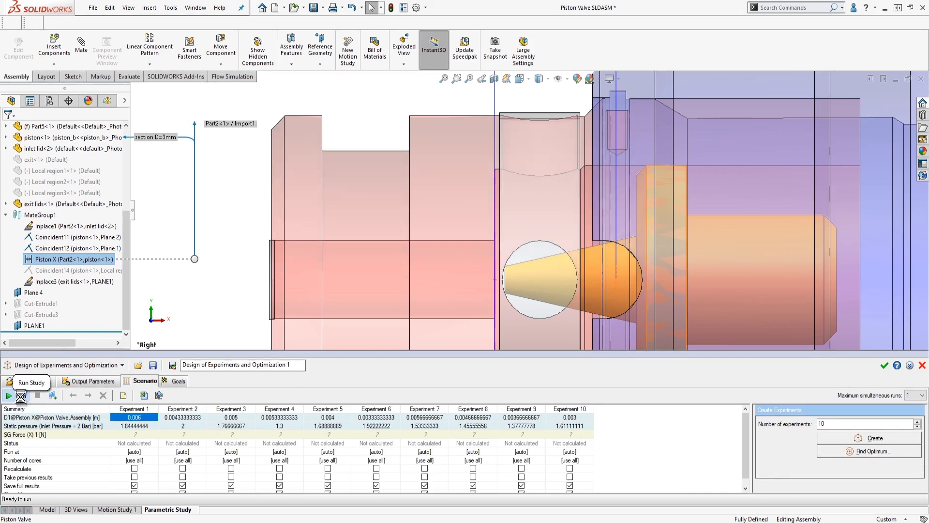
{"action": "left_click", "coordinate": [8, 396]}
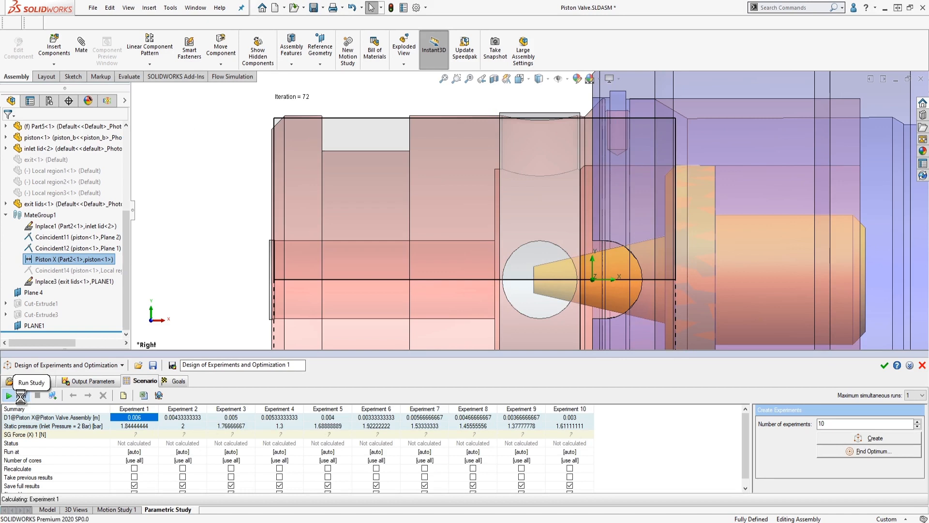
{"action": "left_click", "coordinate": [8, 396]}
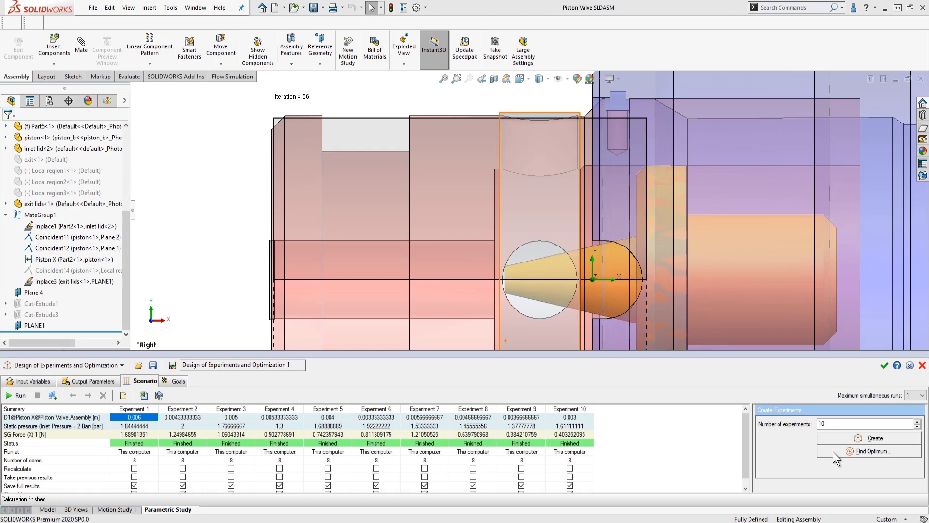
From Find Optimum, add optimum points minimizing and maximizing SG Force
{"action": "left_click", "coordinate": [872, 451]}
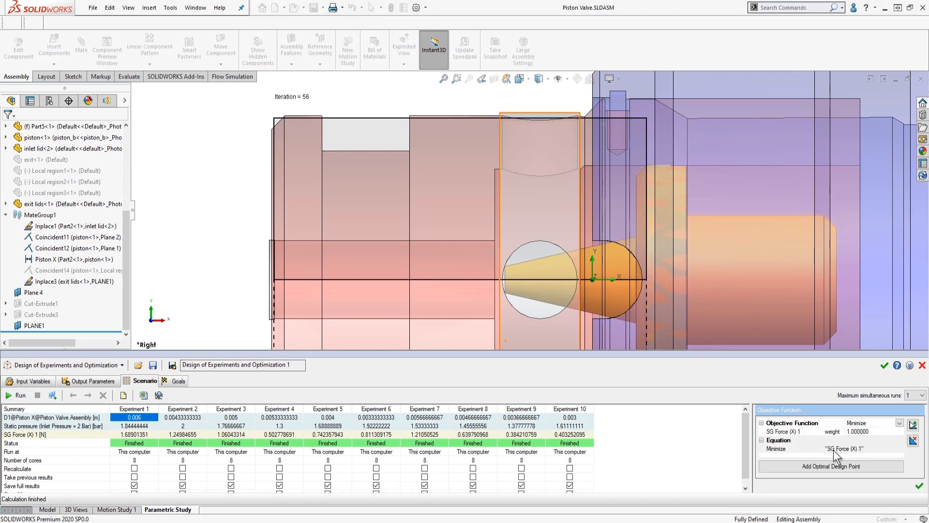
{"action": "mouse_move", "coordinate": [857, 465]}
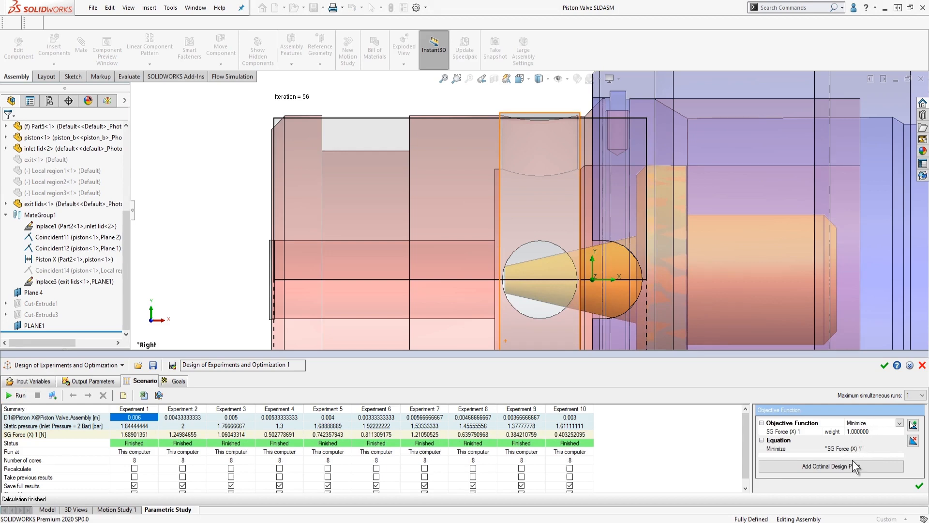
{"action": "left_click", "coordinate": [829, 465]}
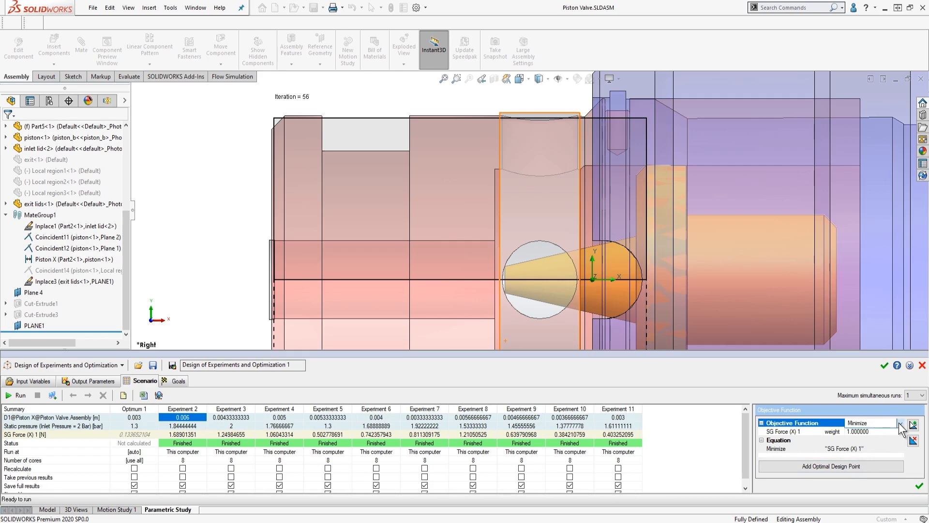
{"action": "left_click", "coordinate": [896, 423]}
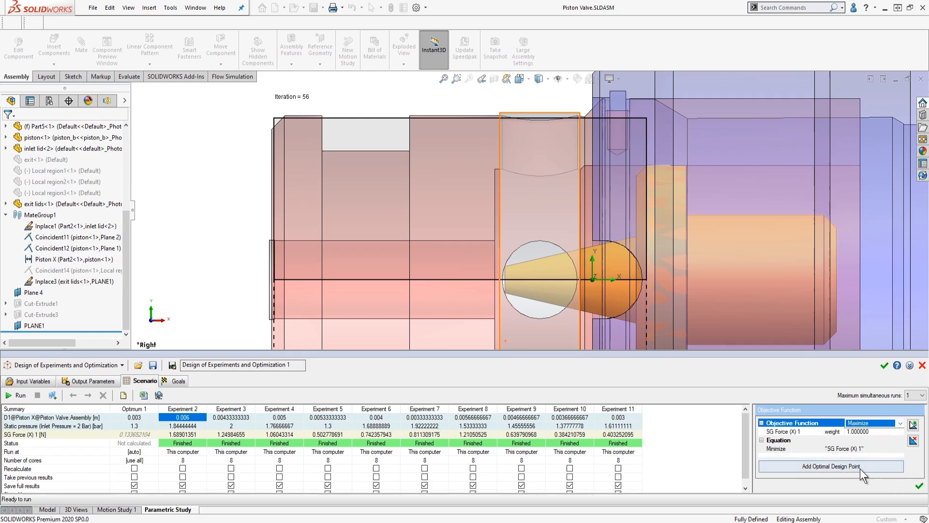
{"action": "left_click", "coordinate": [831, 465]}
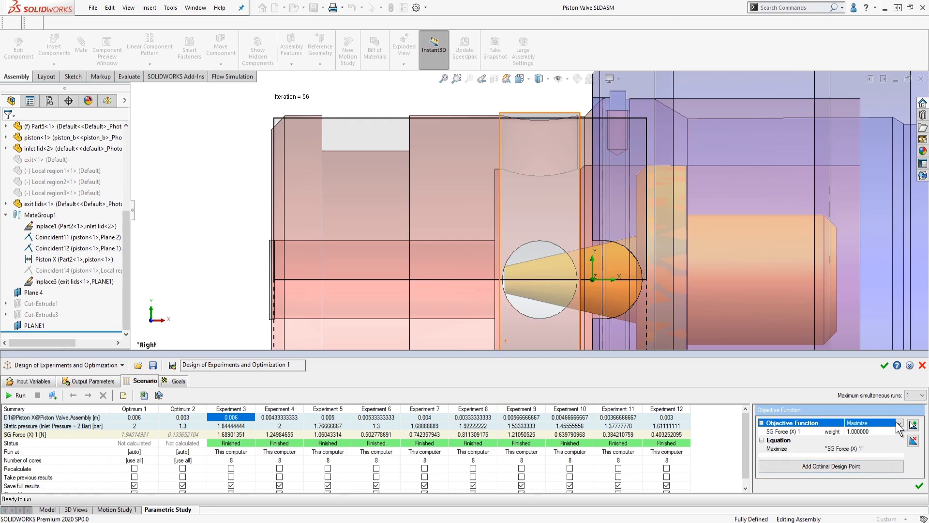
Add an optimum point with Target objective 1.5 N, then bring up Optimum 1 actions
{"action": "left_click", "coordinate": [899, 422]}
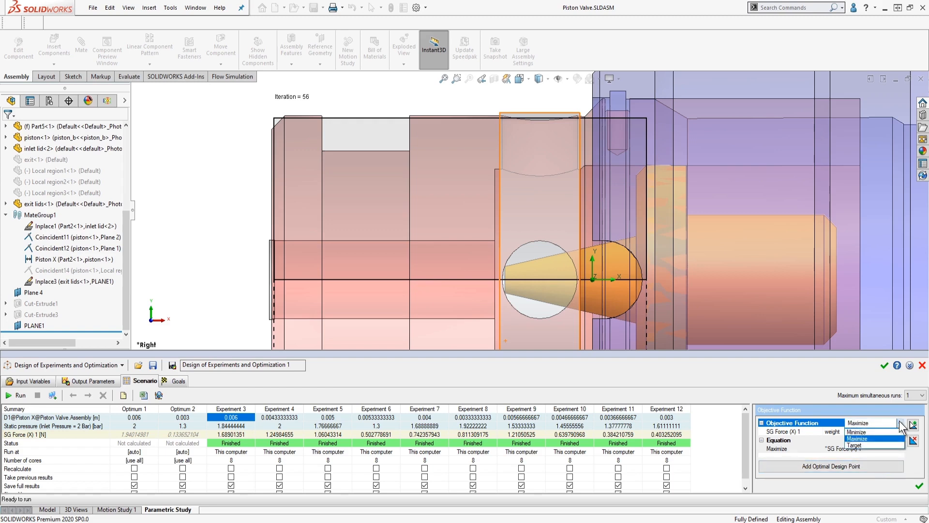
{"action": "left_click", "coordinate": [855, 446]}
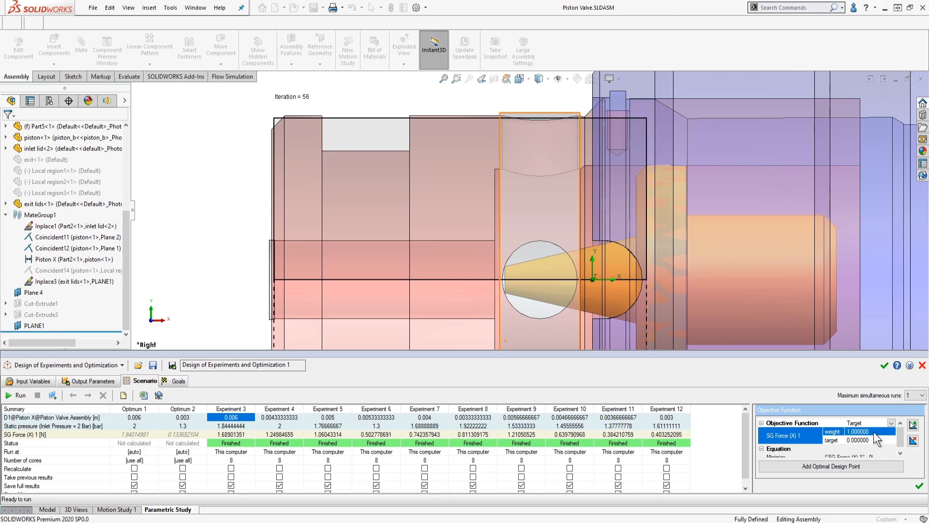
{"action": "left_click", "coordinate": [857, 440]}
{"action": "type", "text": "1.5"}
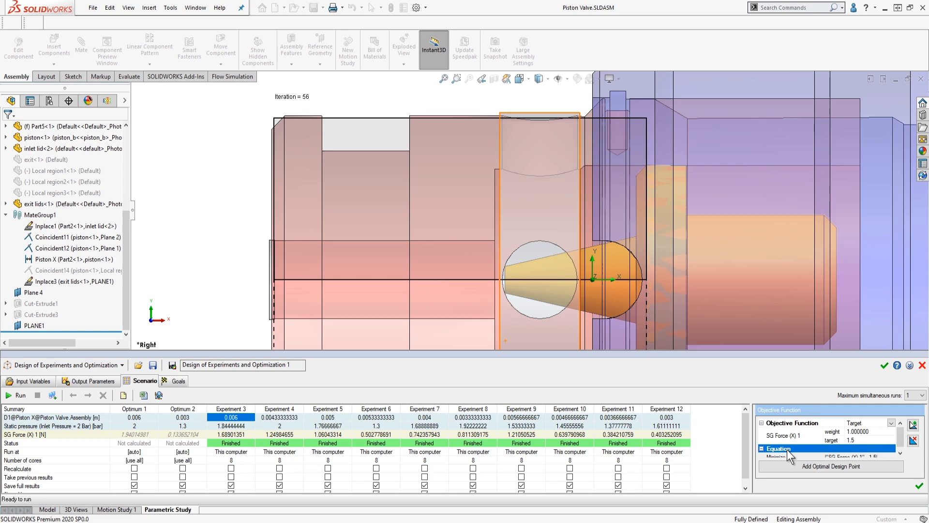
{"action": "left_click", "coordinate": [830, 466]}
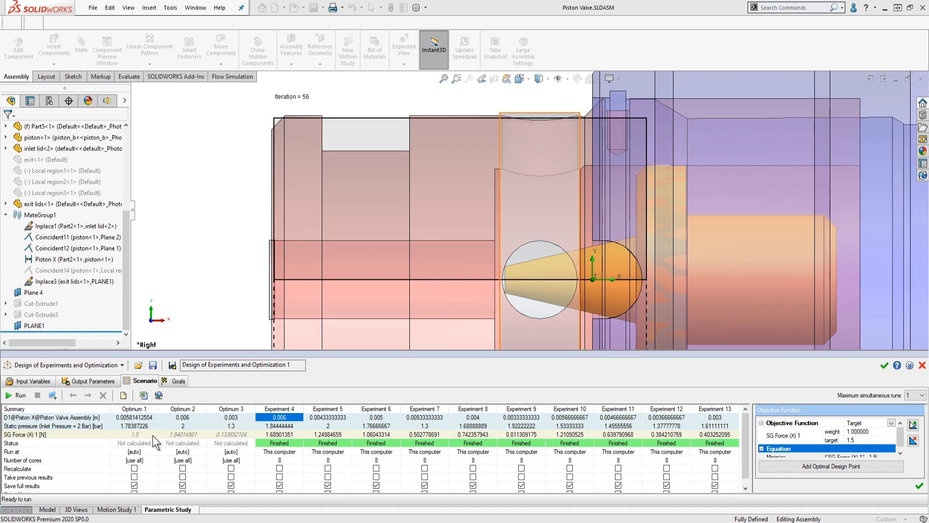
{"action": "mouse_move", "coordinate": [156, 439]}
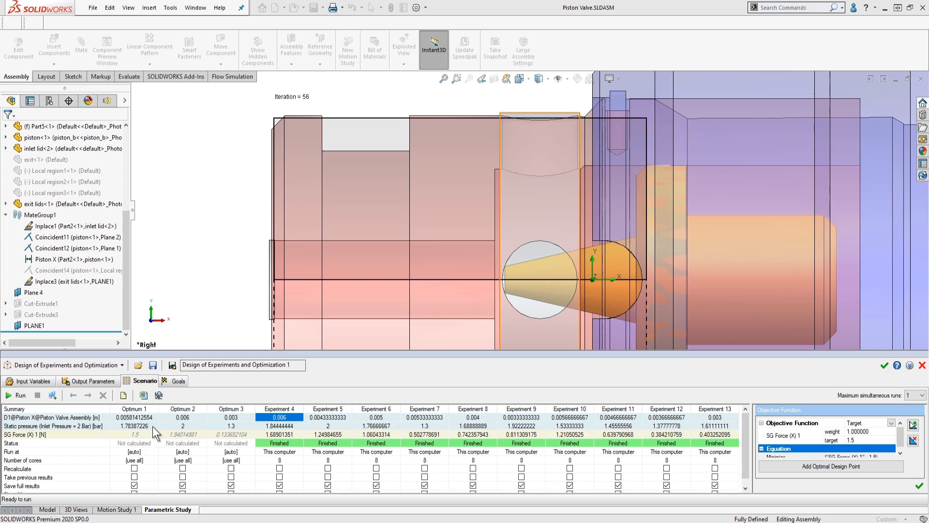
{"action": "mouse_move", "coordinate": [153, 417]}
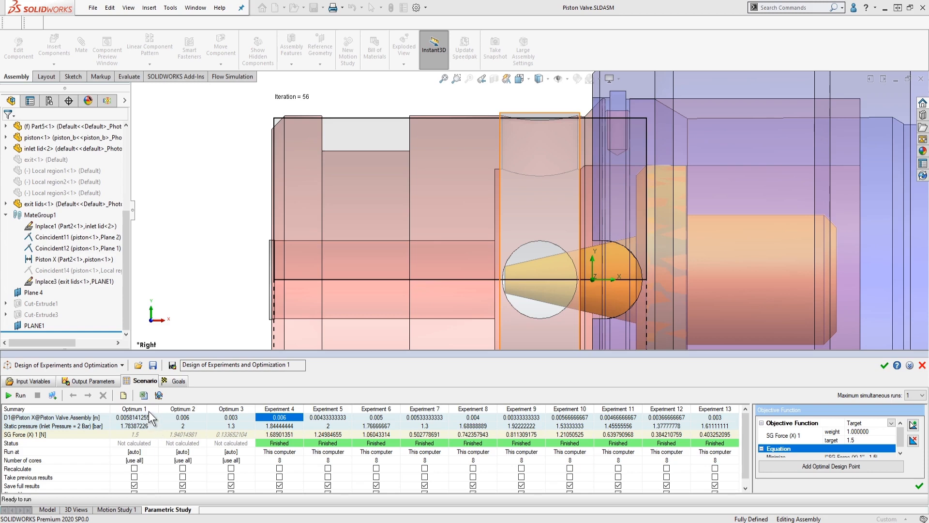
{"action": "right_click", "coordinate": [134, 417]}
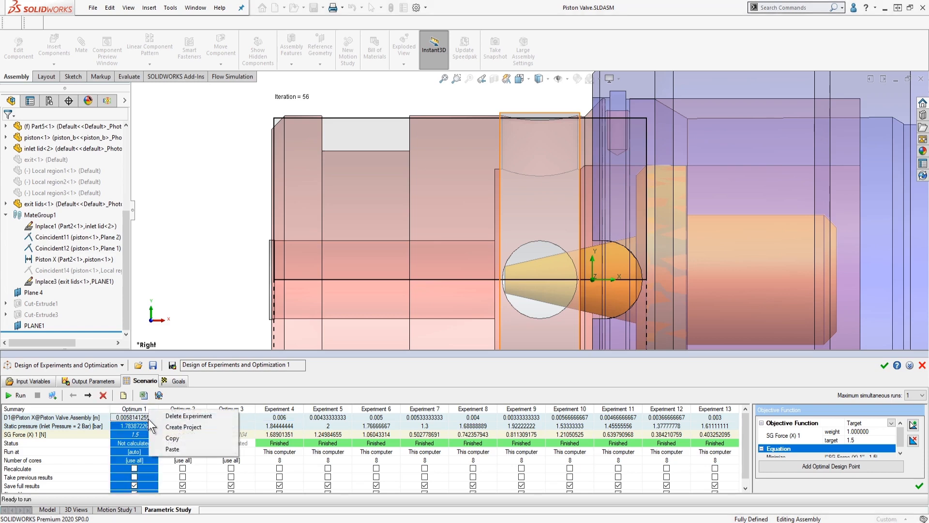
{"action": "mouse_move", "coordinate": [184, 428]}
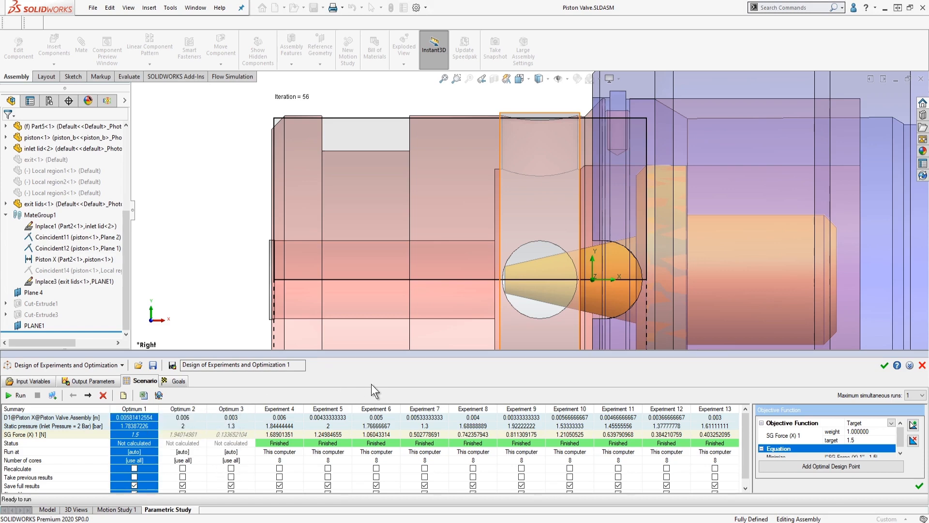
{"action": "mouse_move", "coordinate": [379, 382]}
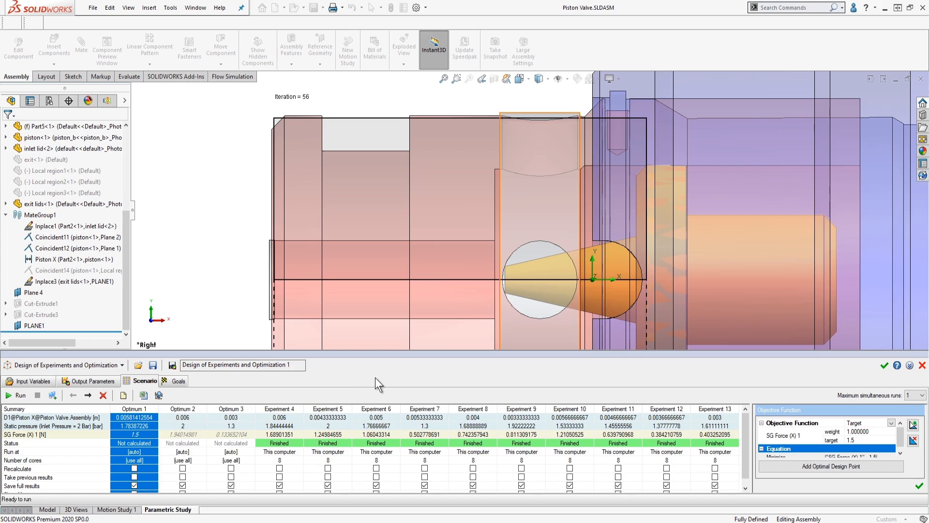